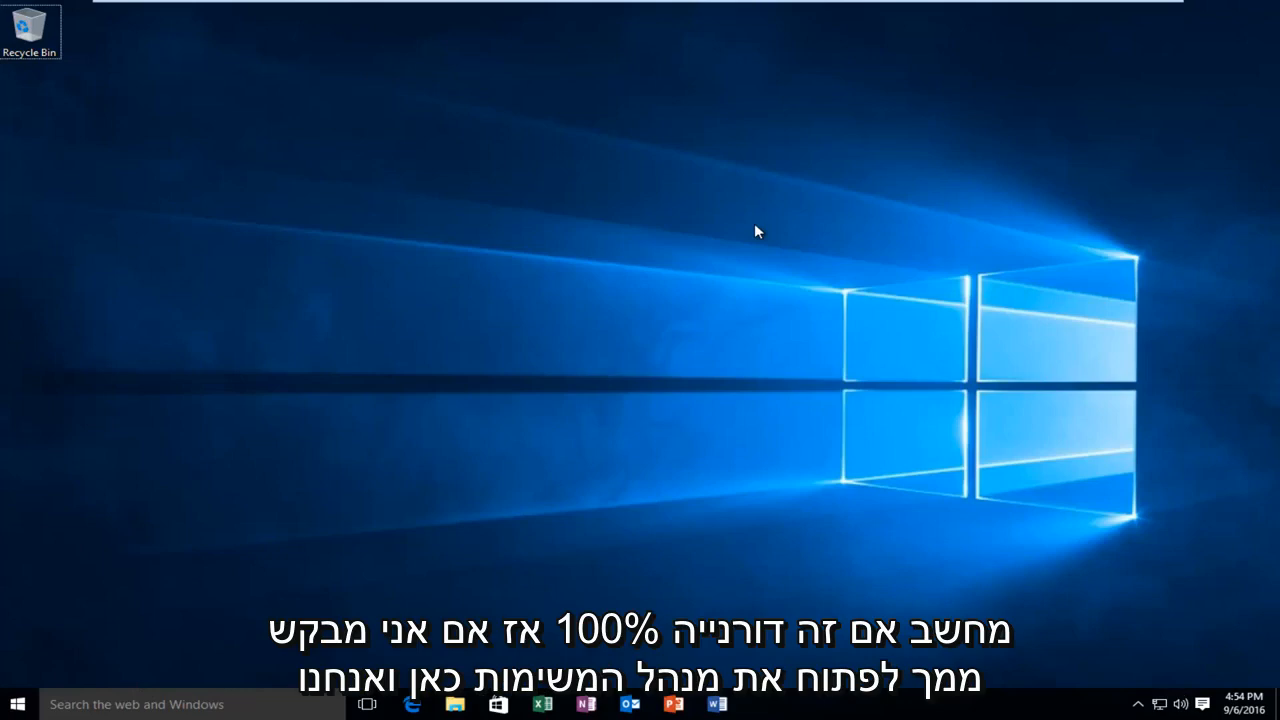
pyautogui.moveTo(750, 232)
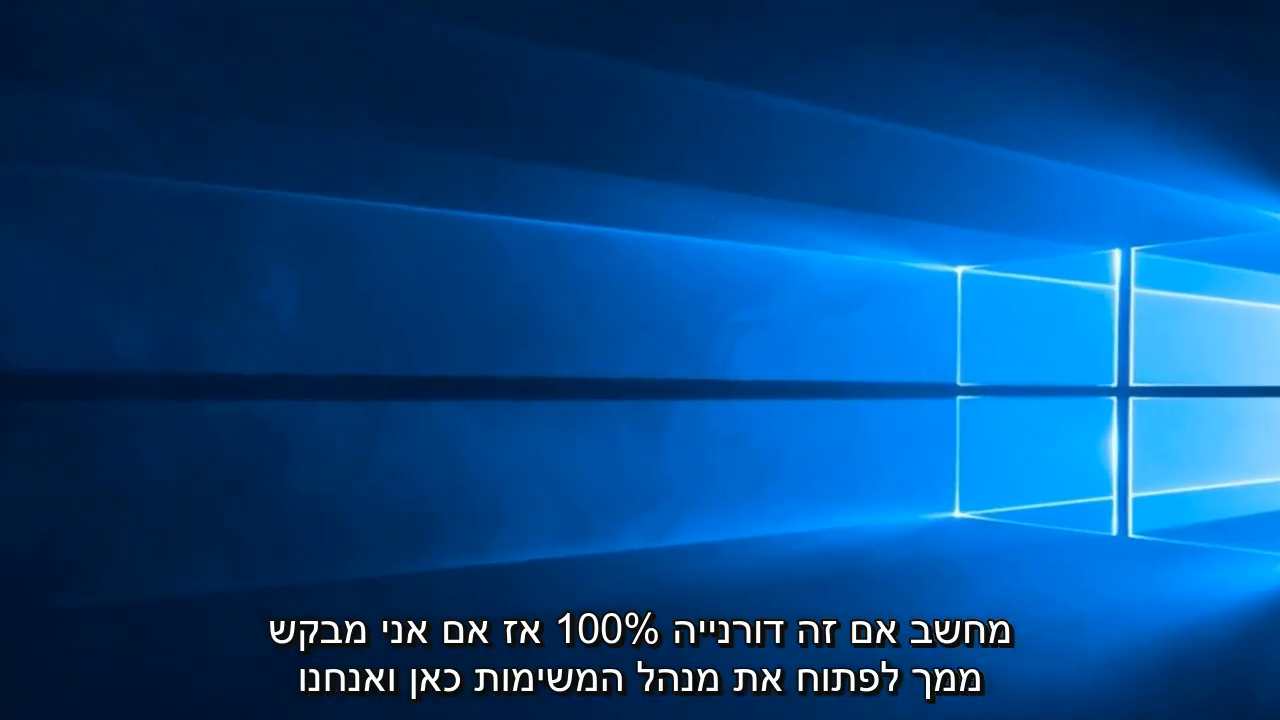
# Show the activity and transfer-rate graphs for Disk 0 (C:) in the Performance view
pyautogui.click(432, 120)
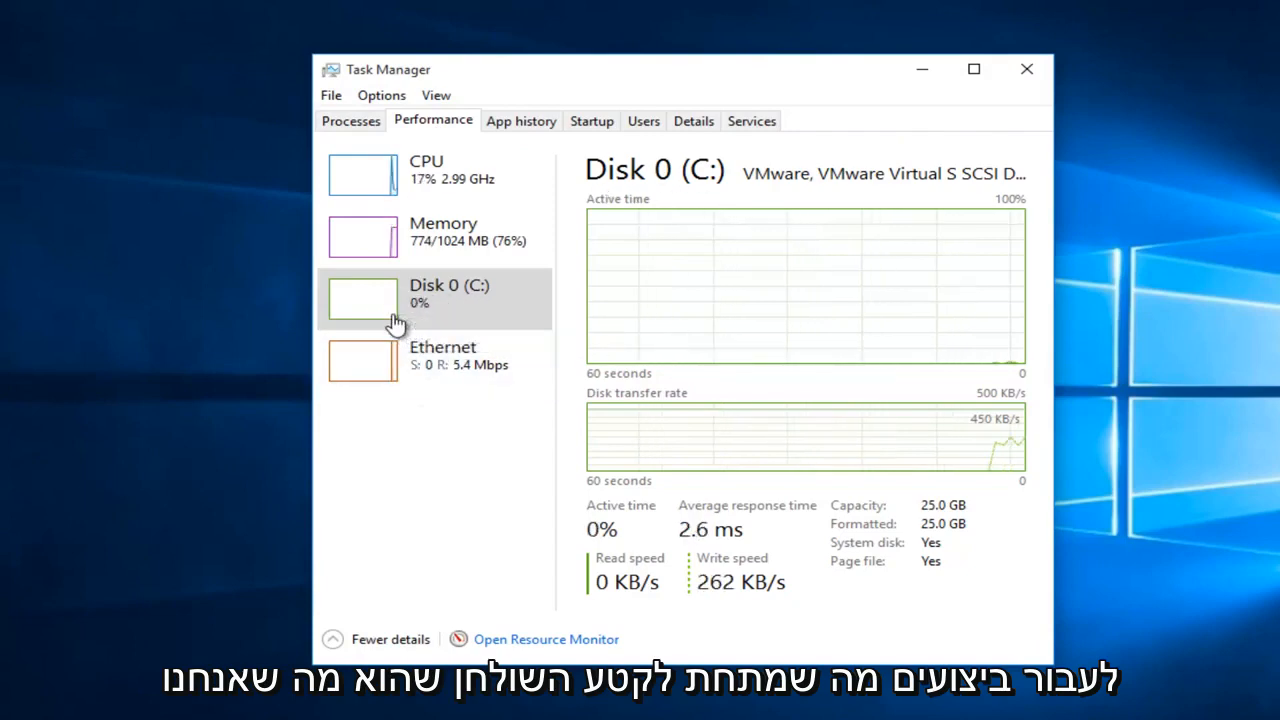
pyautogui.moveTo(424, 304)
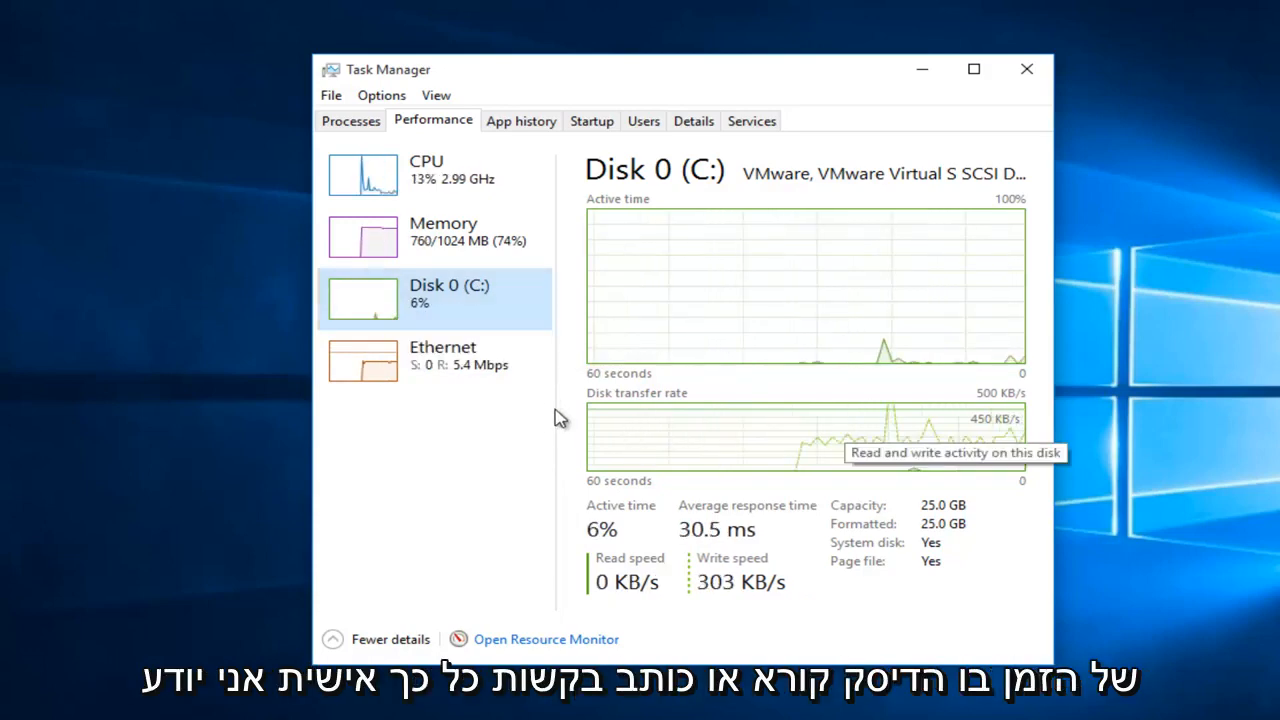
pyautogui.moveTo(704, 336)
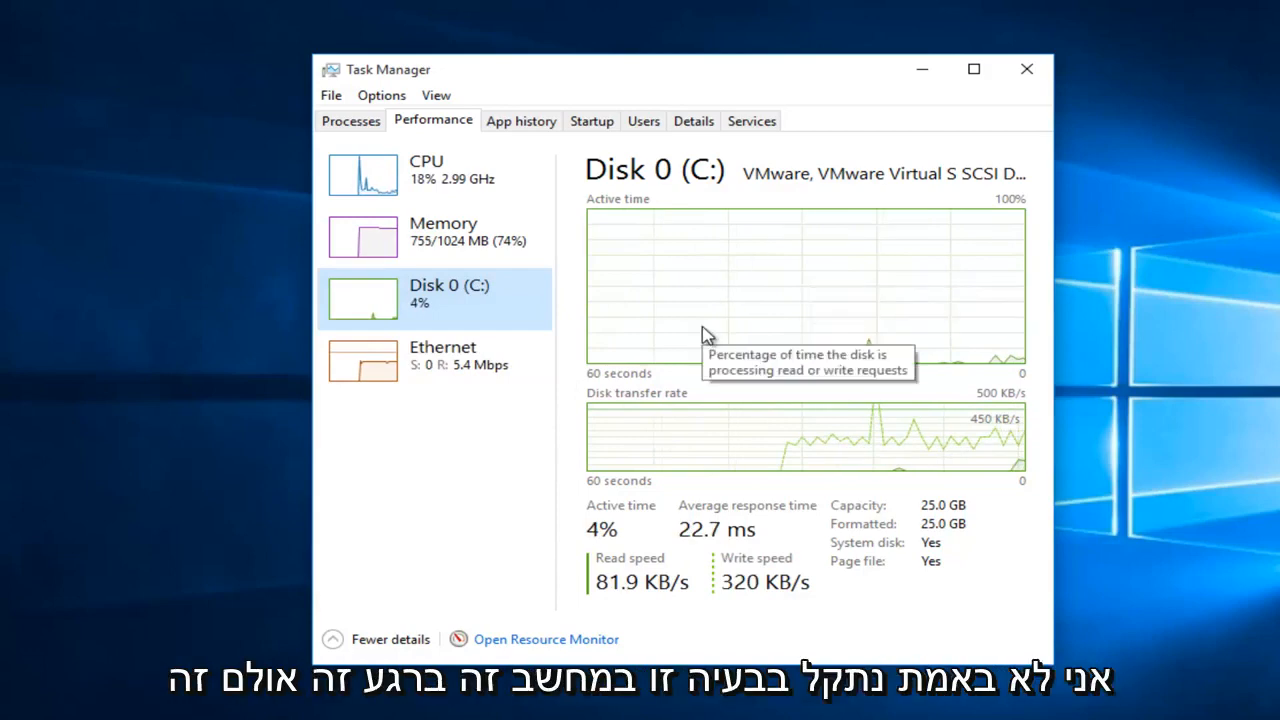
pyautogui.moveTo(684, 376)
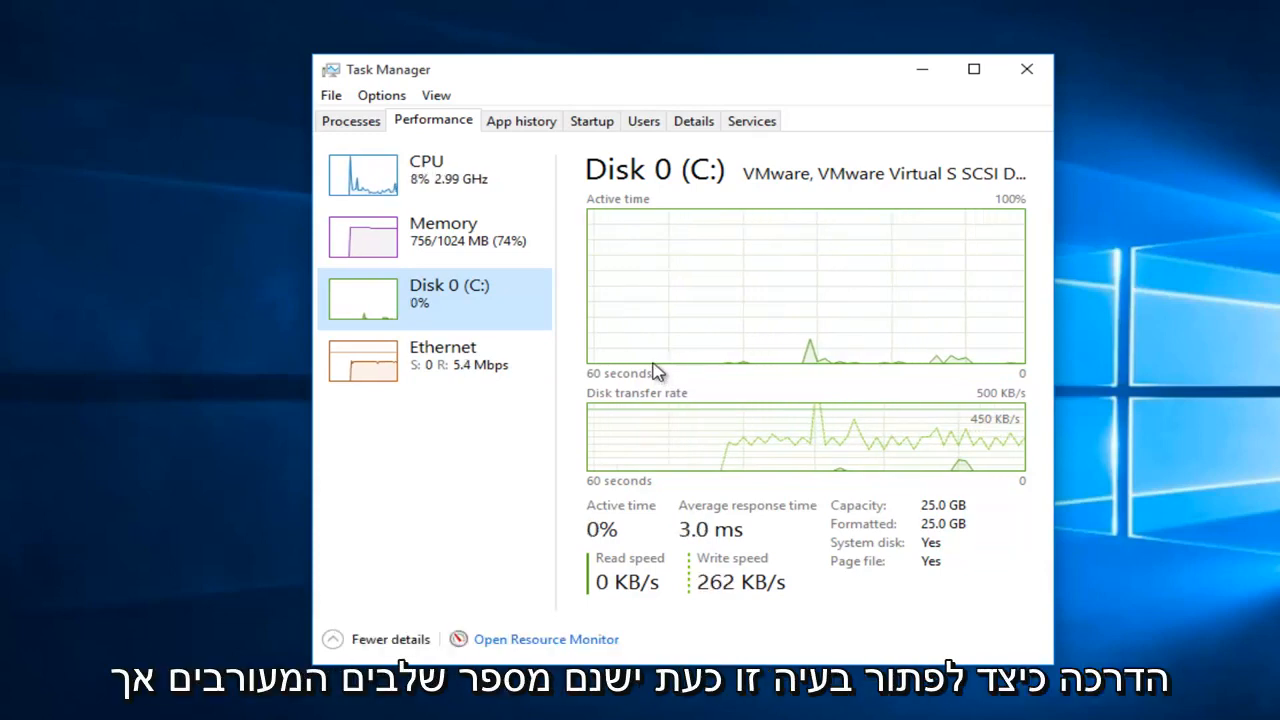
pyautogui.moveTo(656, 370)
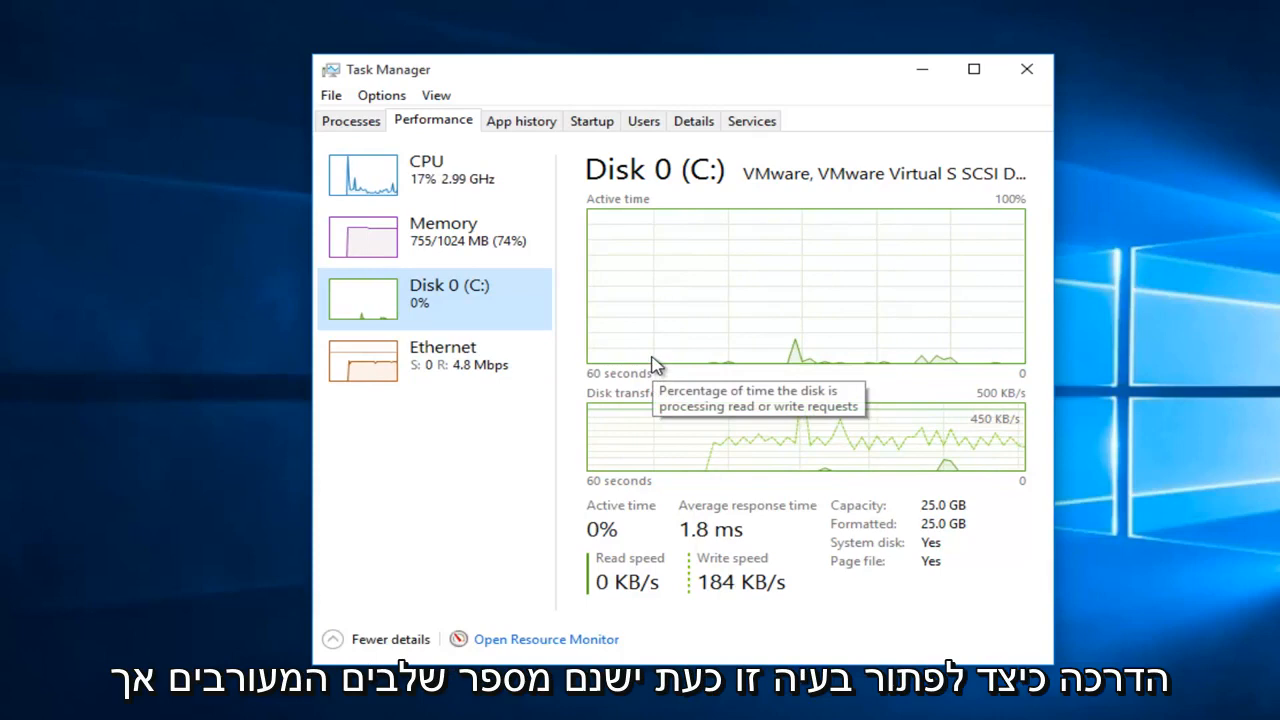
pyautogui.moveTo(1028, 68)
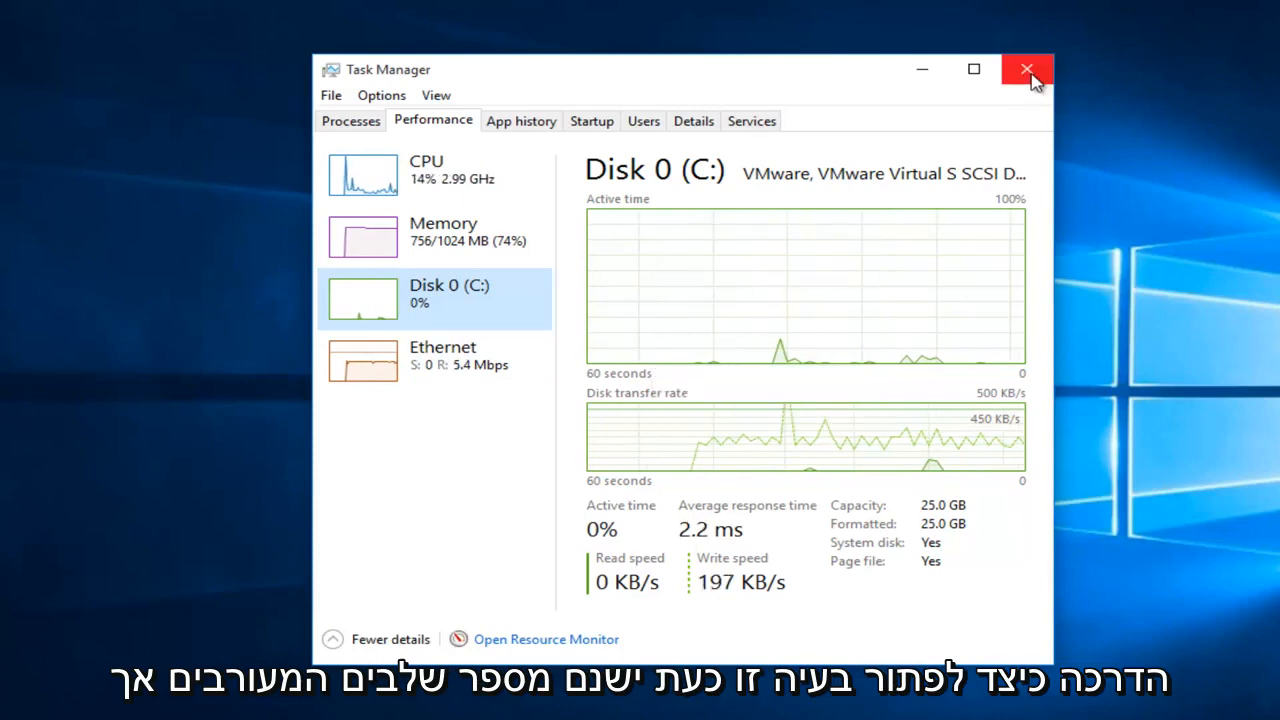
# Close Task Manager and bring up the Run box from the Start quick menu for services.msc
pyautogui.click(1026, 68)
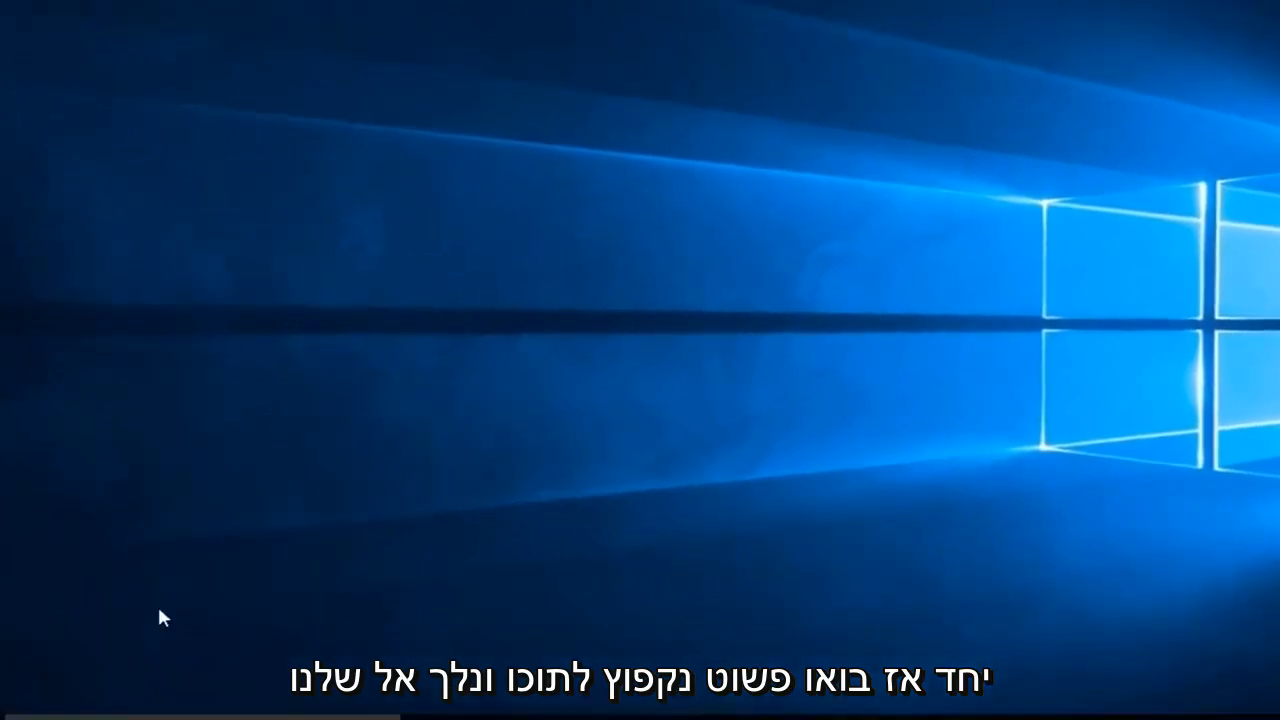
pyautogui.moveTo(24, 704)
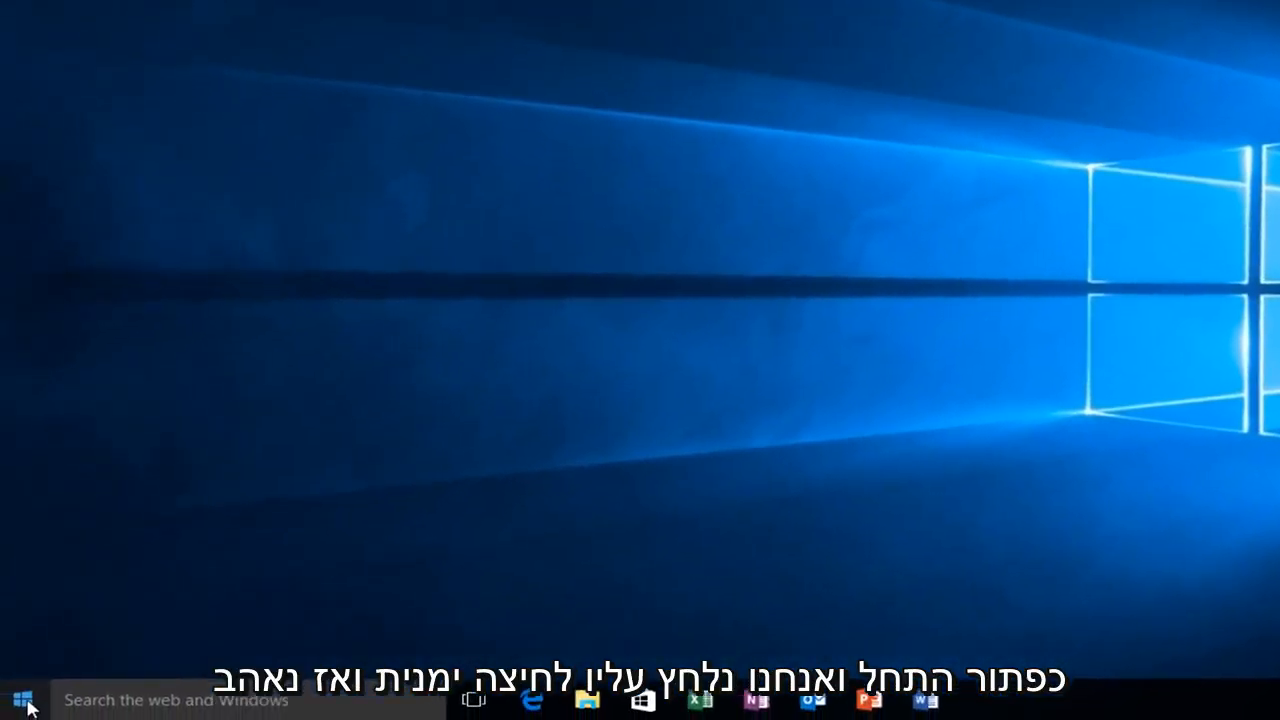
pyautogui.rightClick(20, 700)
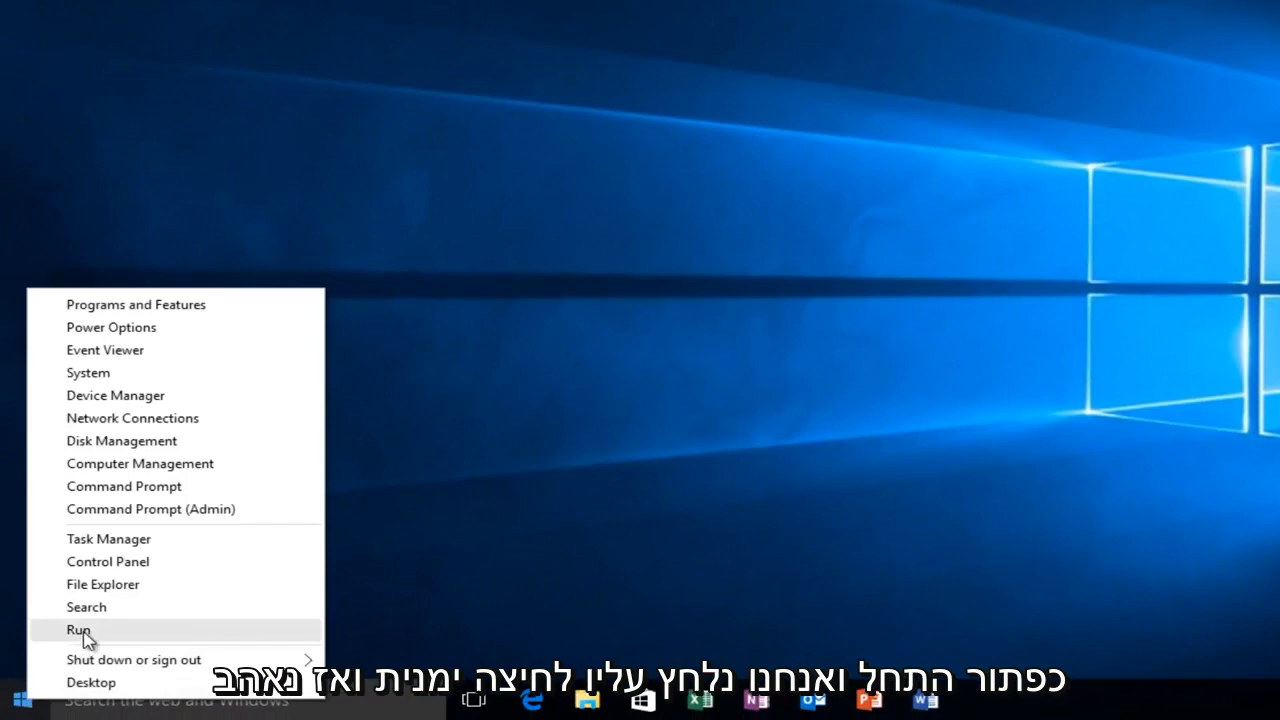
pyautogui.click(78, 628)
pyautogui.write('services.msc')
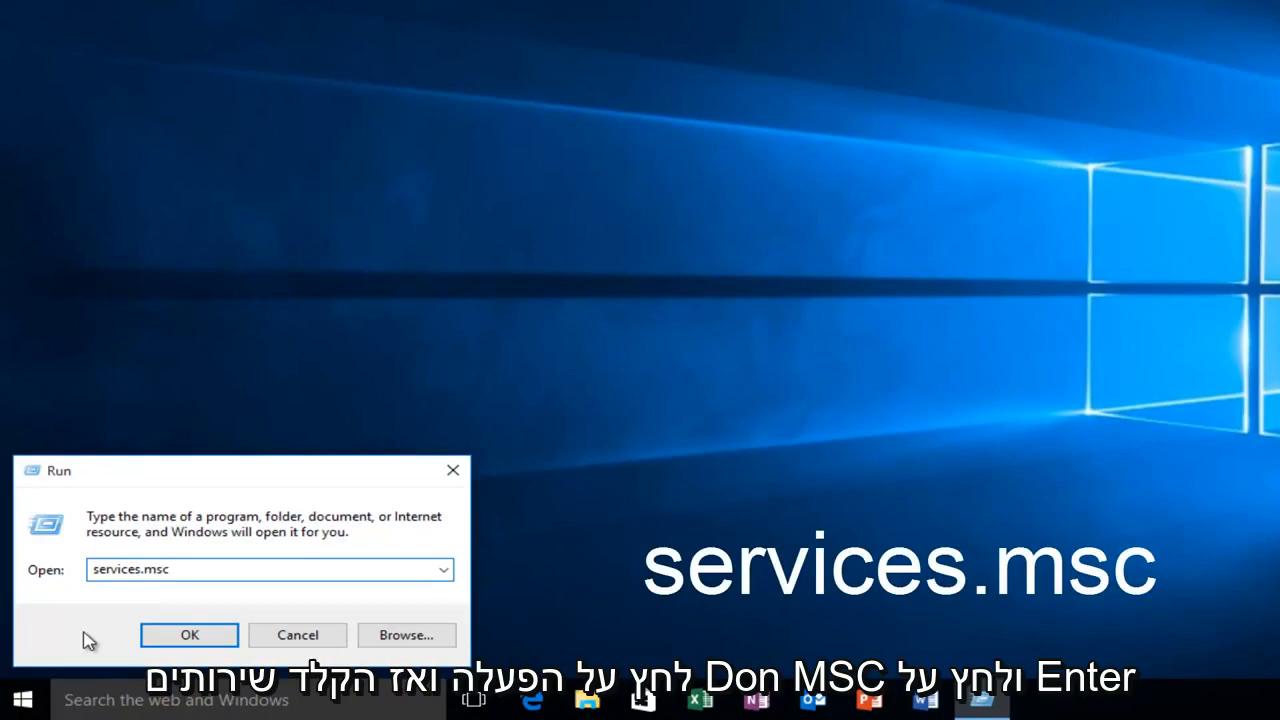
# Launch the Services console from Run and maximize its window to full screen
pyautogui.click(188, 636)
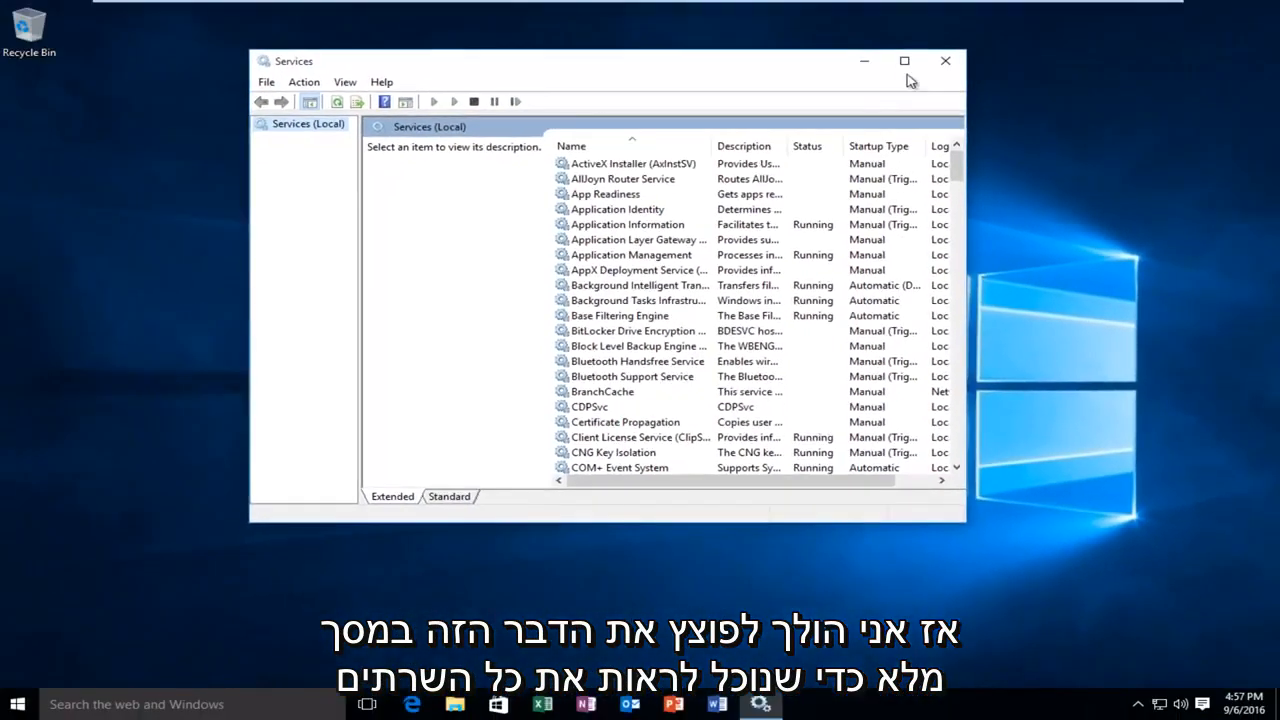
pyautogui.click(904, 60)
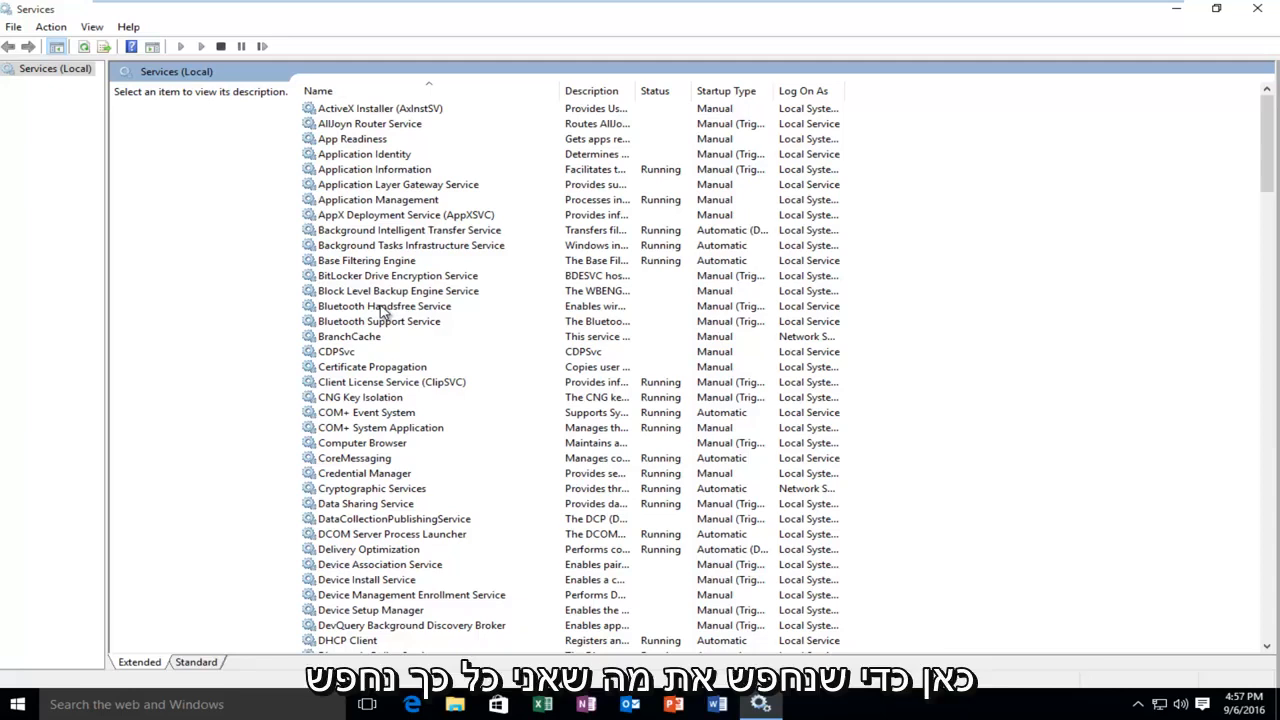
pyautogui.click(384, 306)
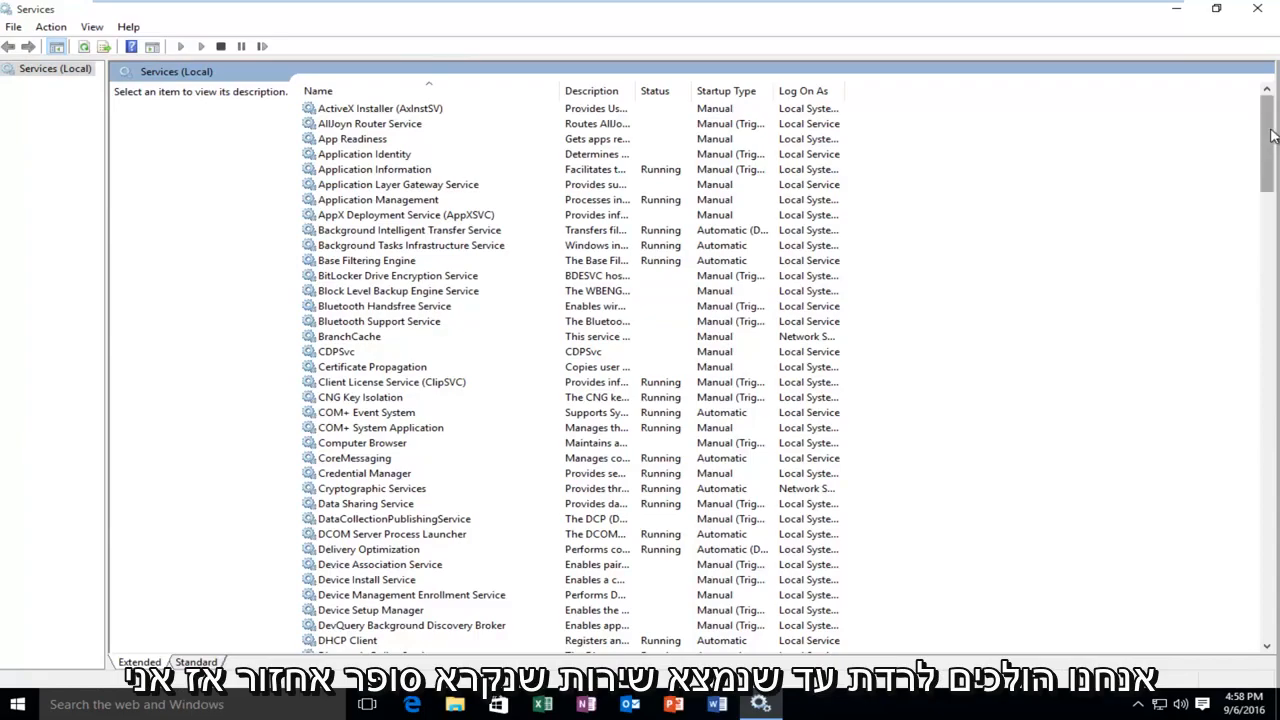
# Locate the Superfetch service in the list and show its description and Disabled status
pyautogui.scroll(-3)
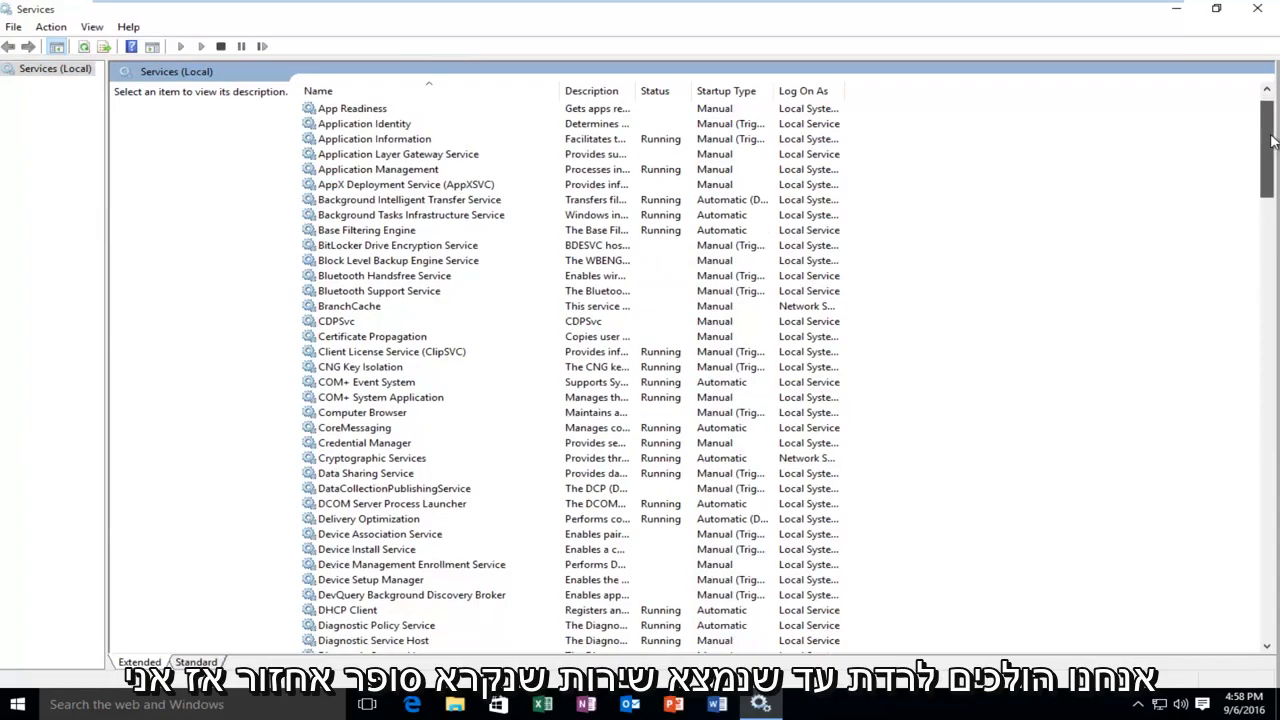
pyautogui.scroll(-3)
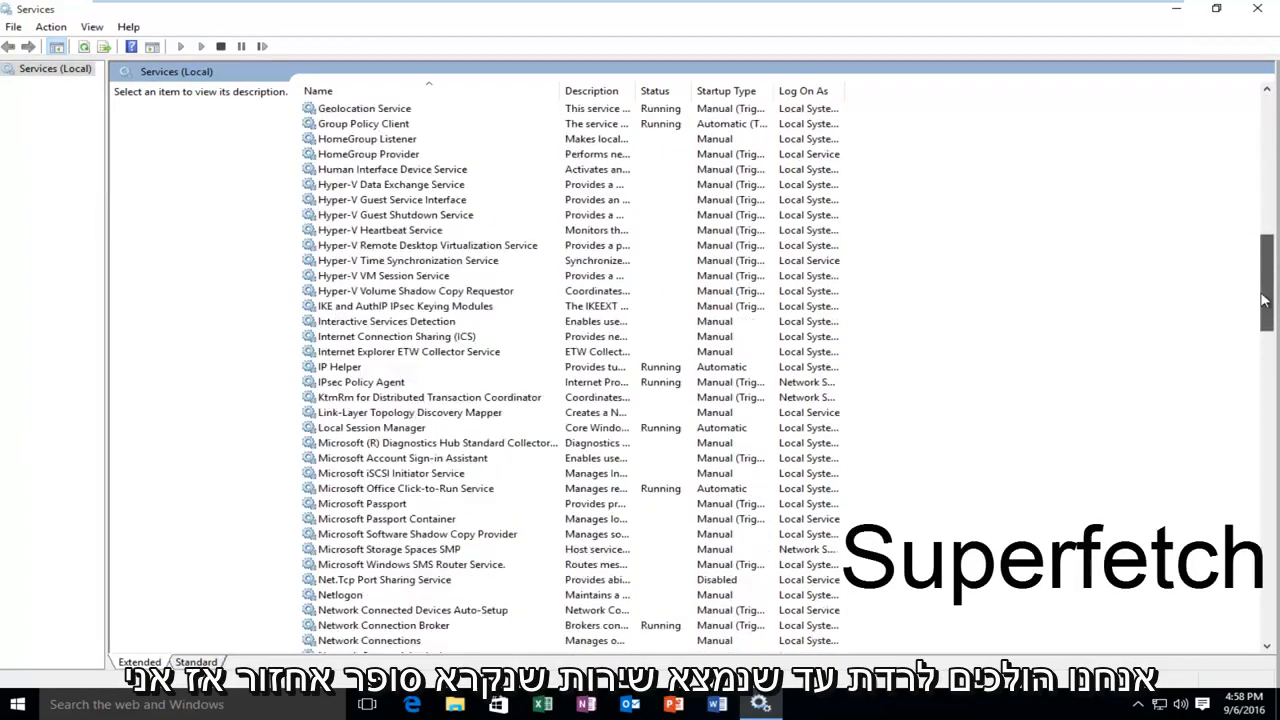
pyautogui.scroll(-3)
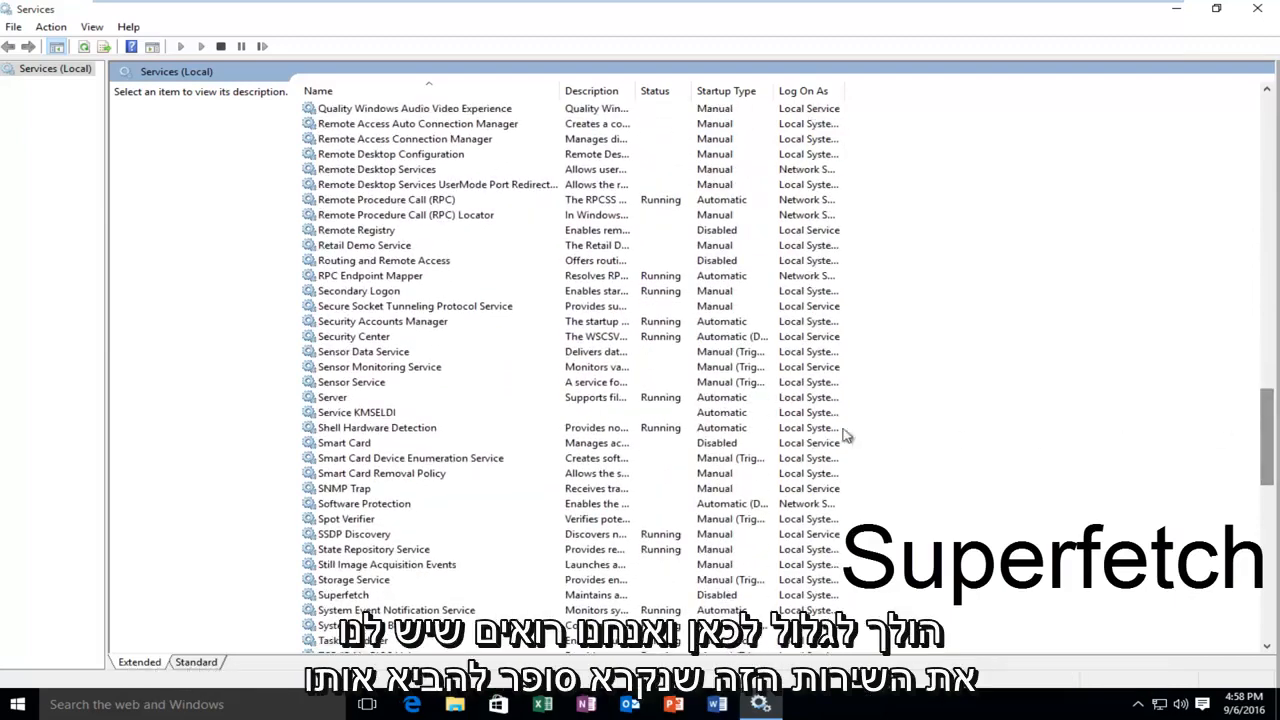
pyautogui.click(342, 594)
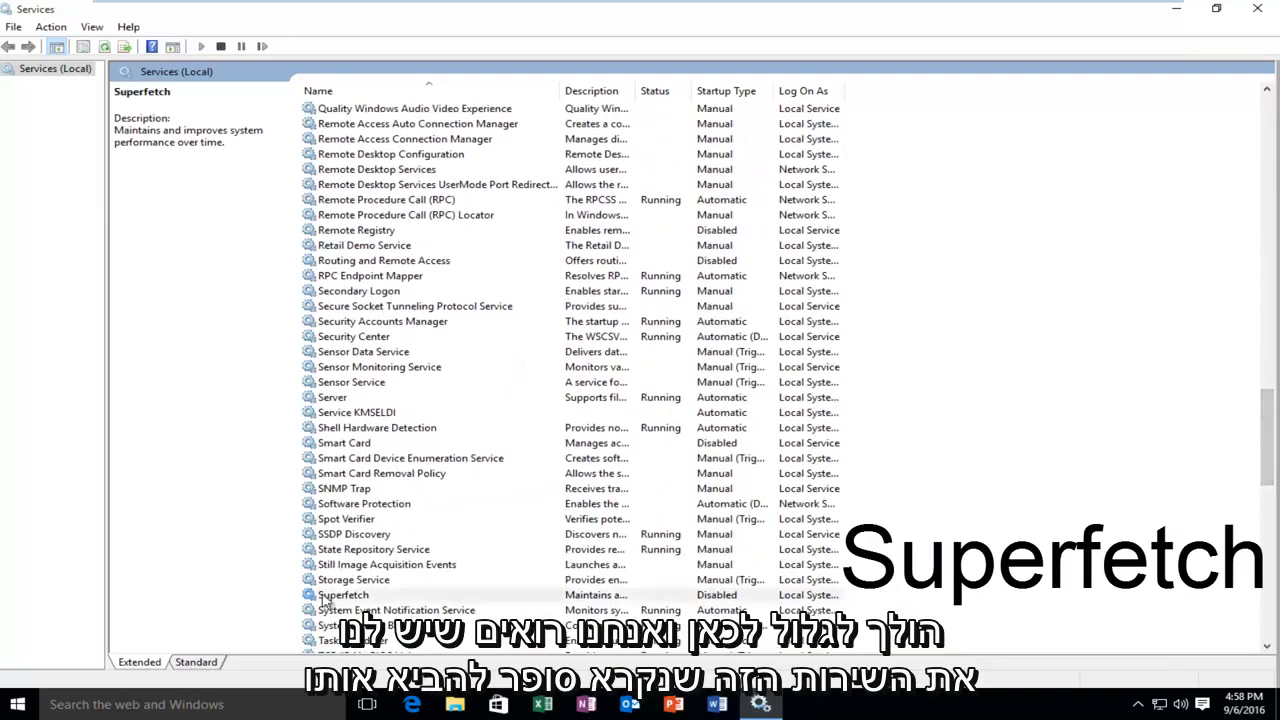
pyautogui.scroll(-3)
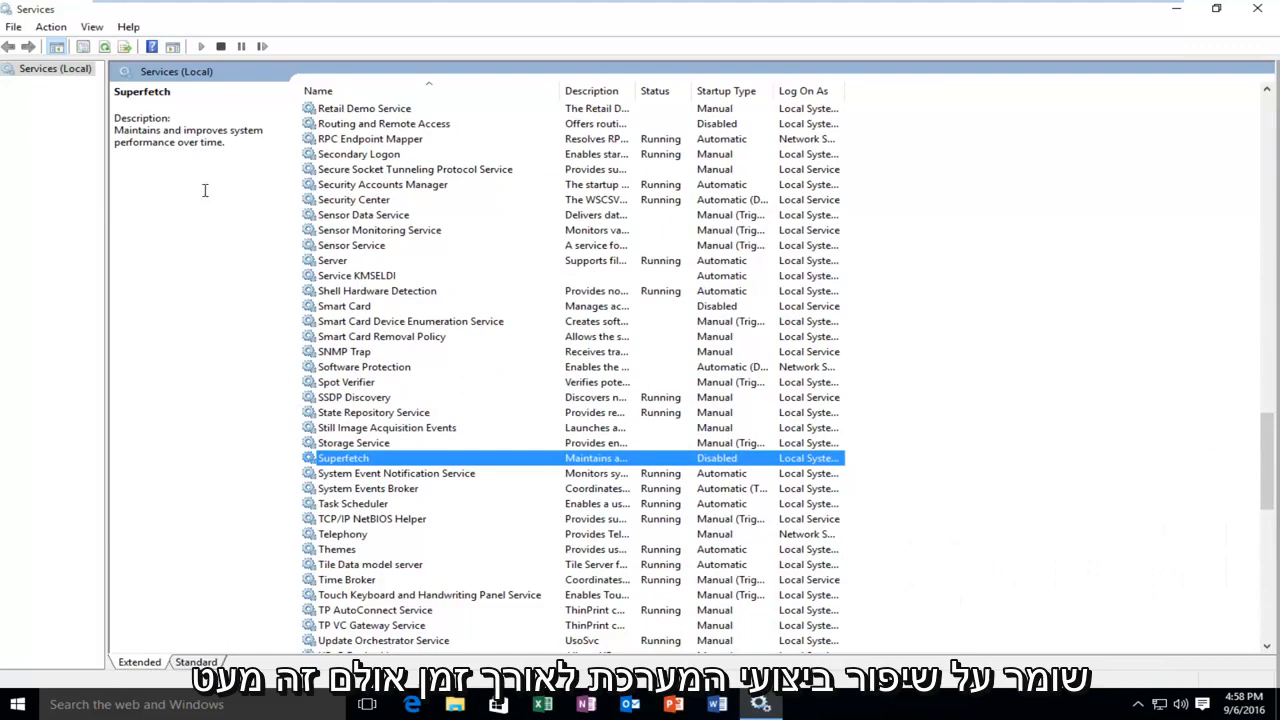
pyautogui.moveTo(160, 138)
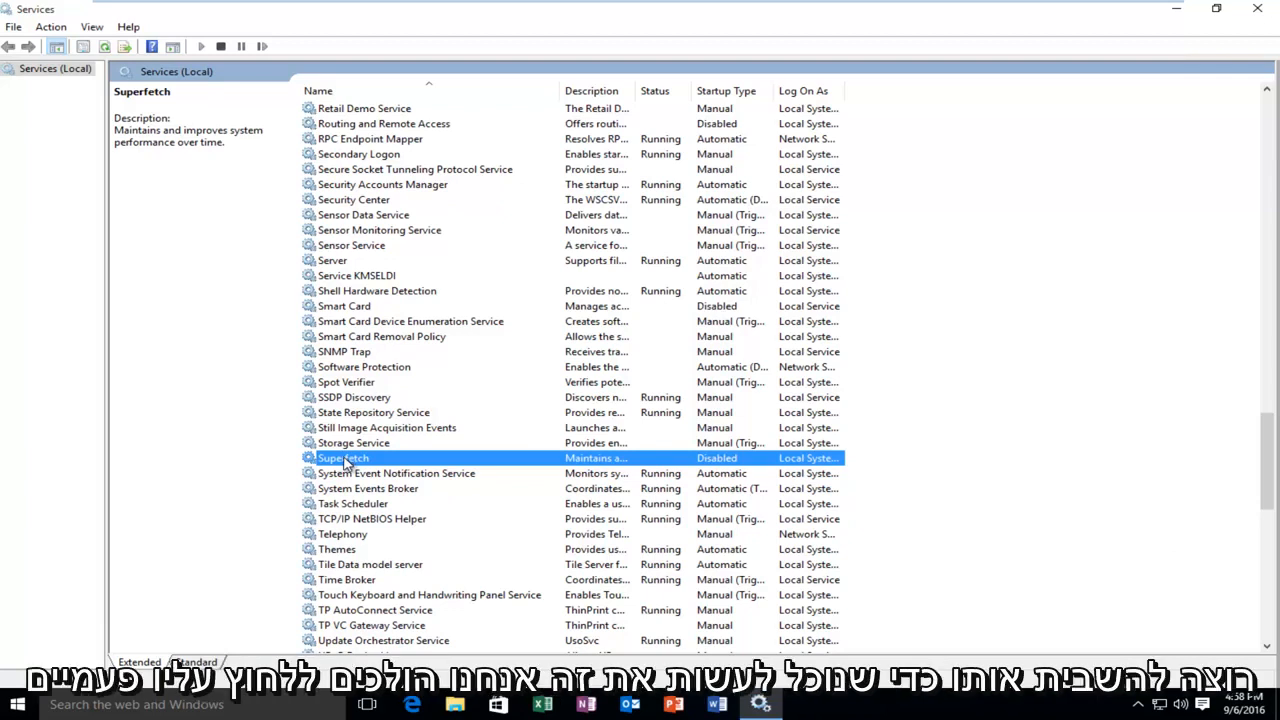
# Confirm Superfetch's startup type as Disabled in its properties
pyautogui.doubleClick(344, 456)
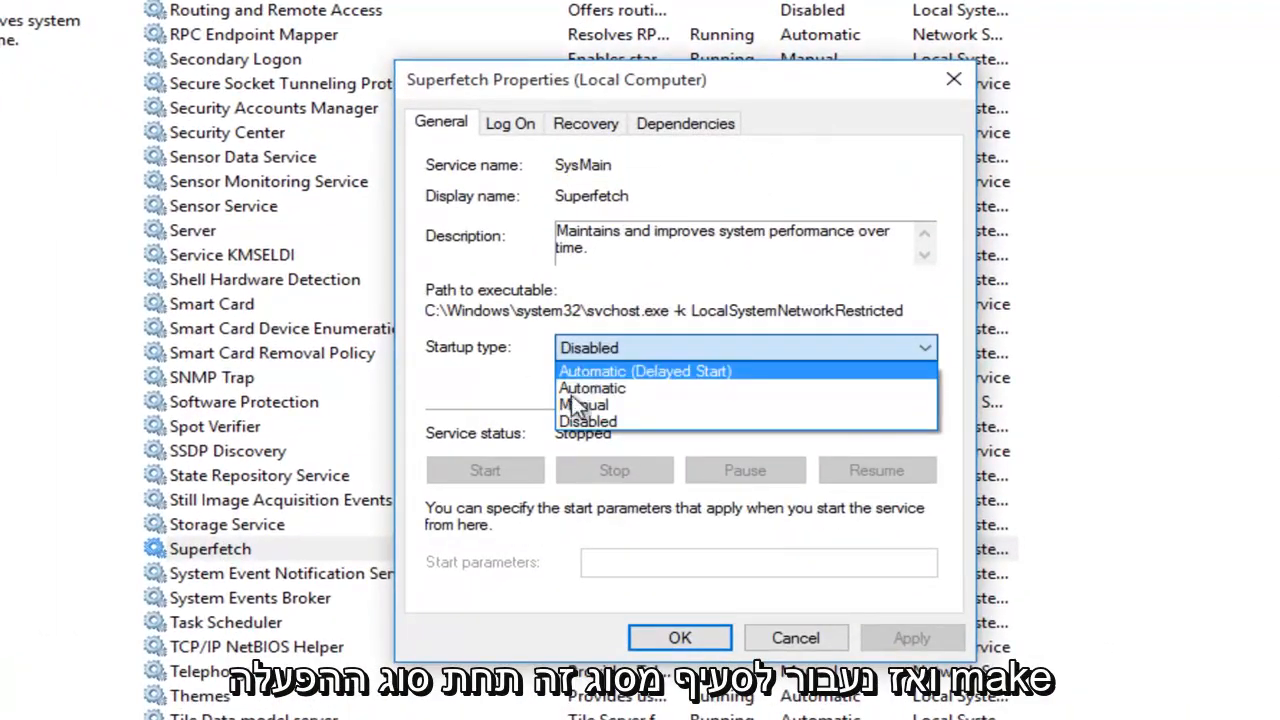
pyautogui.moveTo(592, 388)
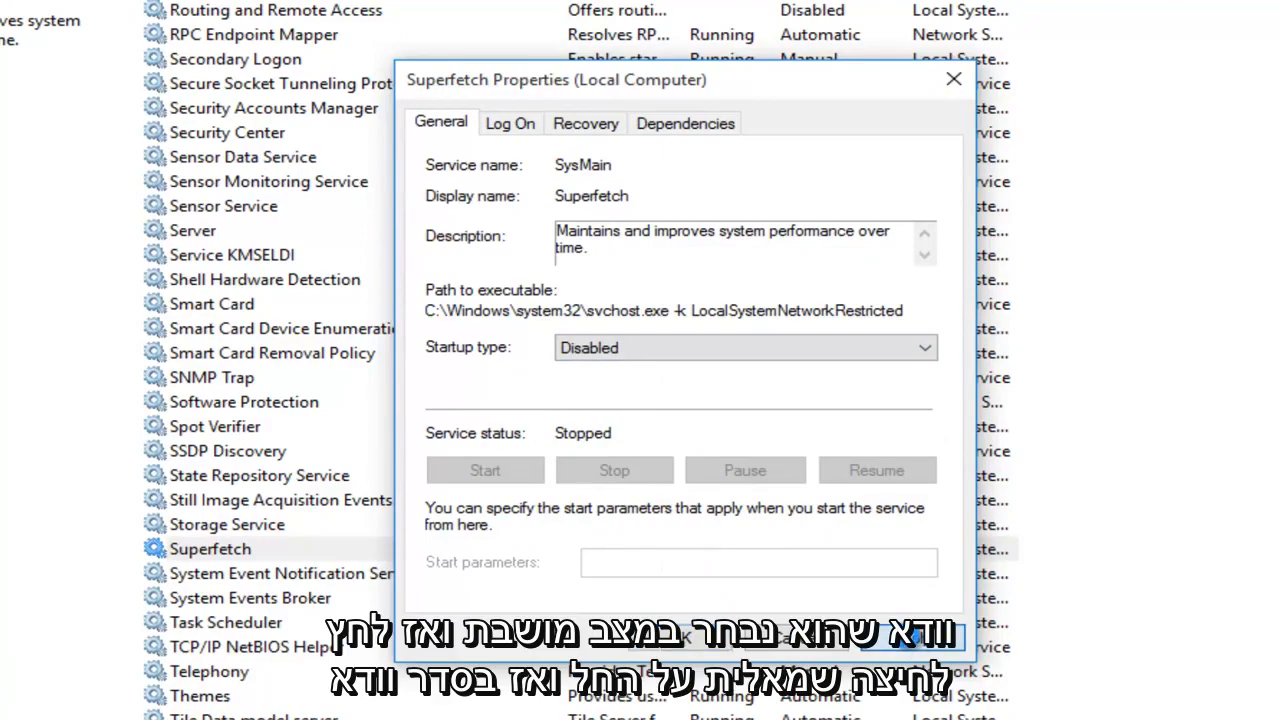
pyautogui.click(952, 80)
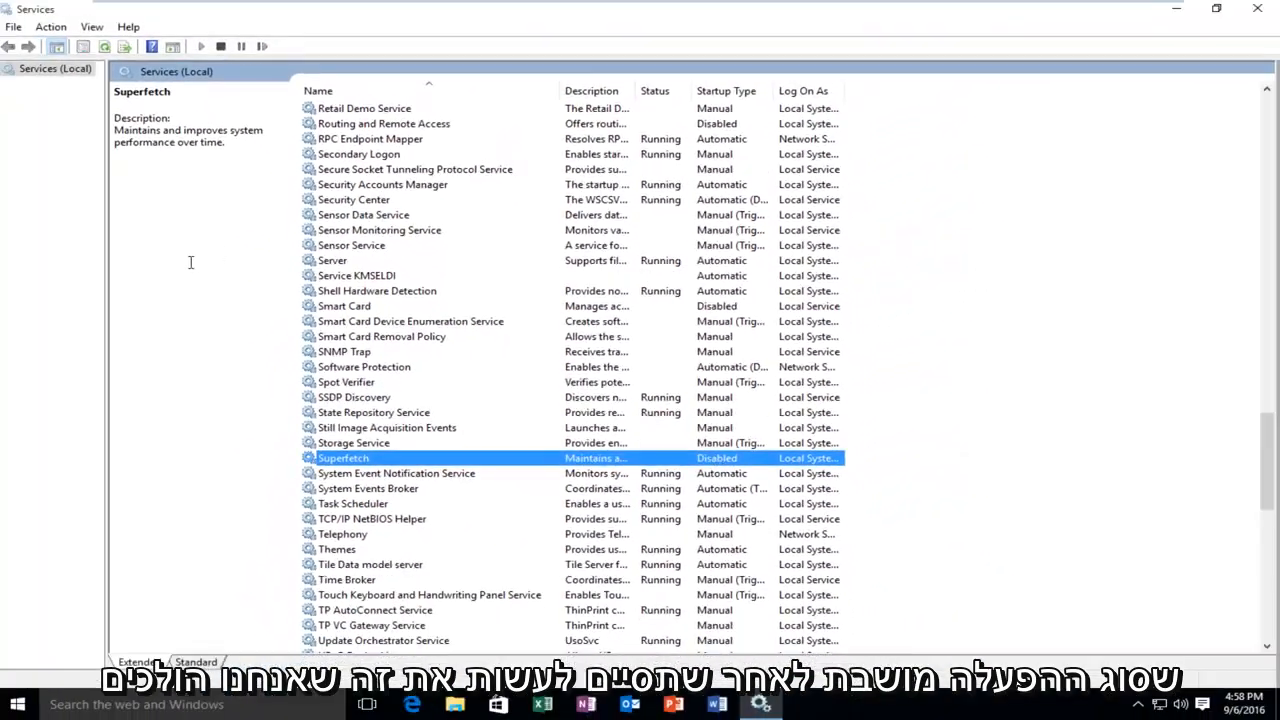
pyautogui.moveTo(1258, 8)
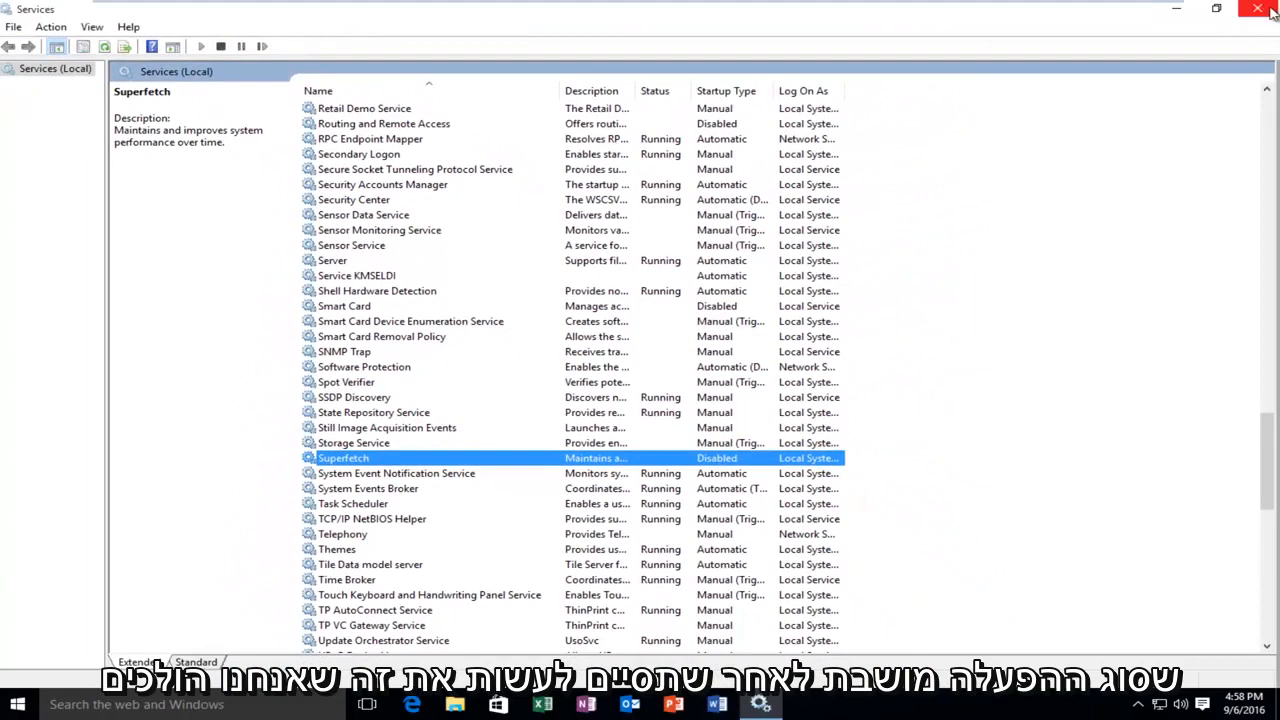
# Close the Services window and bring up the Start quick system menu
pyautogui.click(1258, 8)
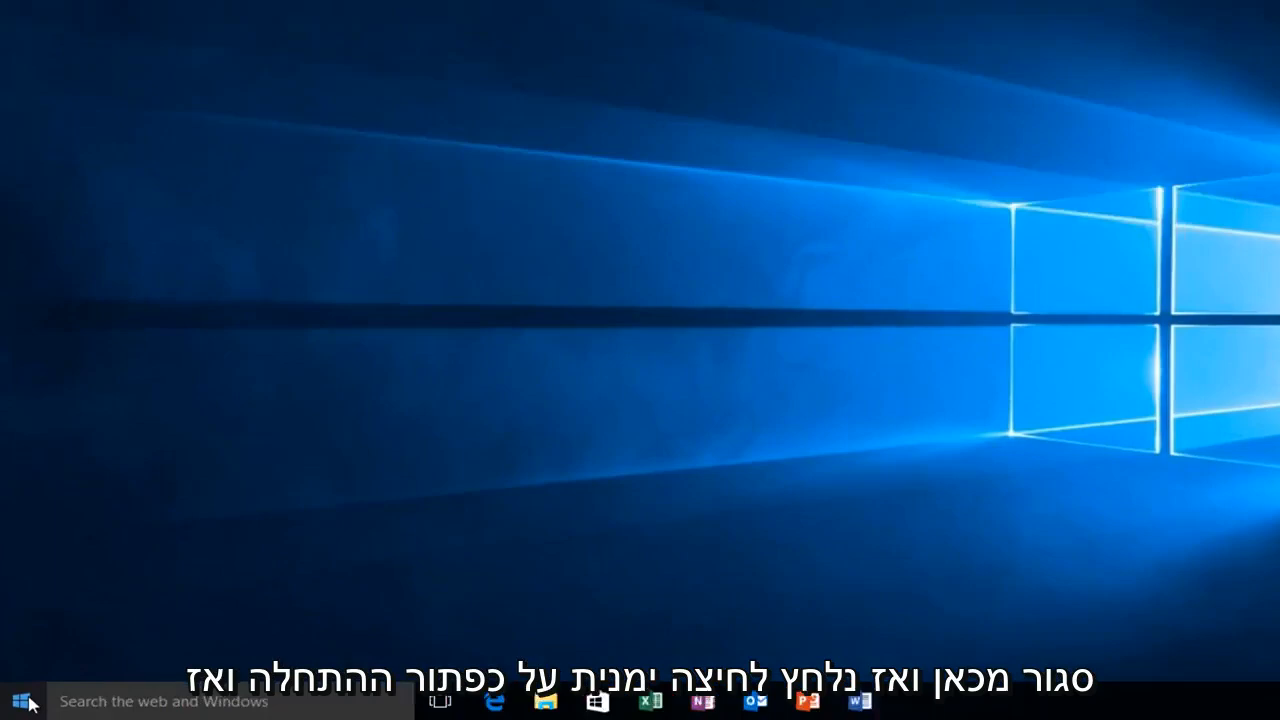
pyautogui.rightClick(18, 700)
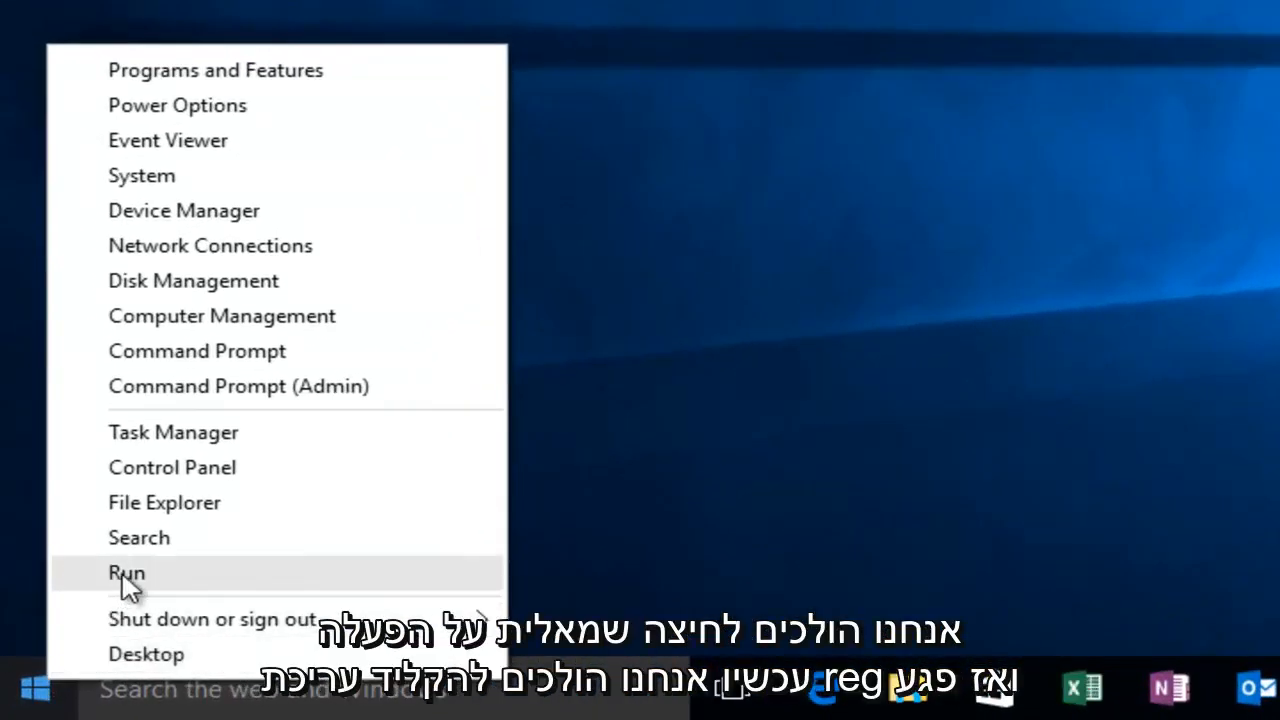
# Run regedit and grant administrator permission to launch Registry Editor
pyautogui.click(126, 572)
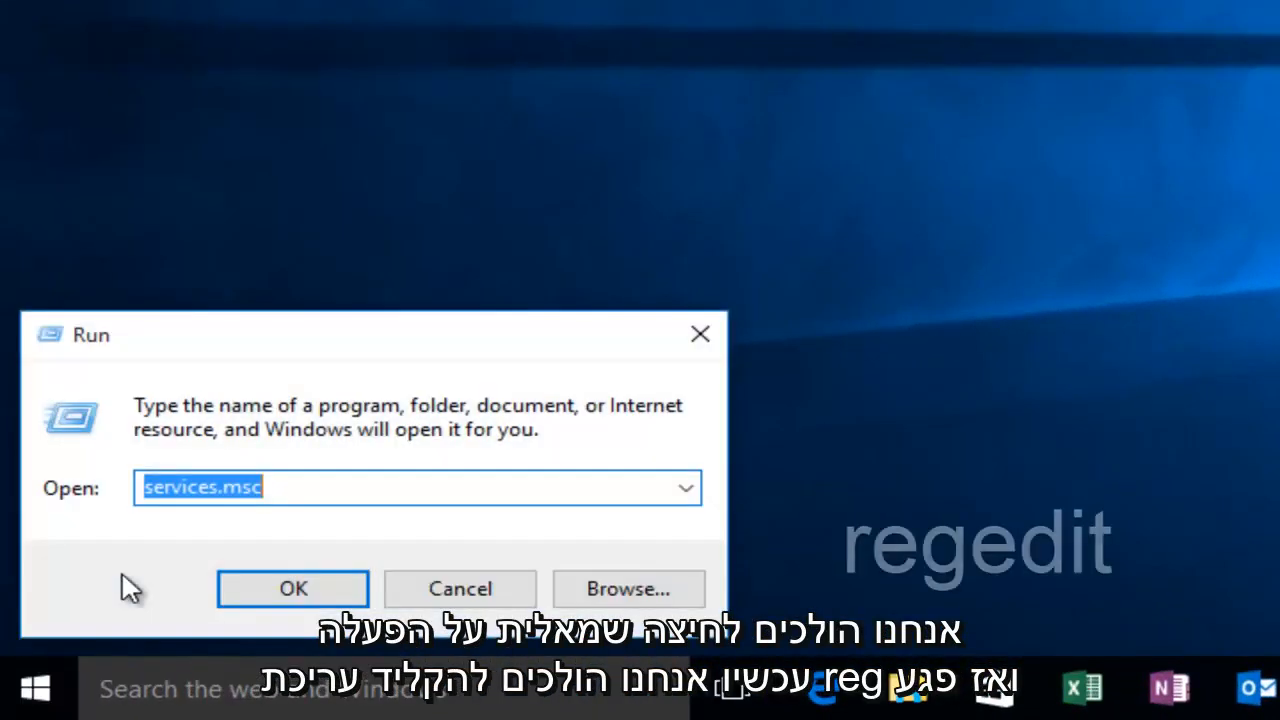
pyautogui.write('regedit')
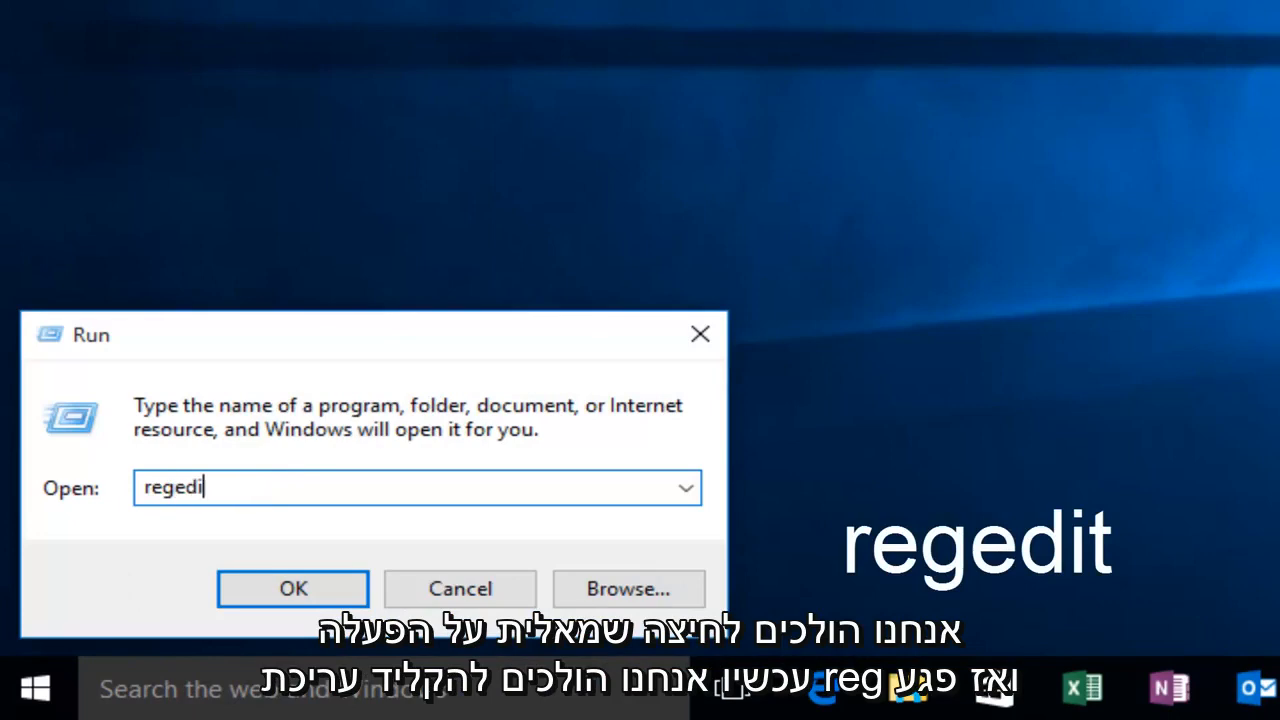
pyautogui.write('t')
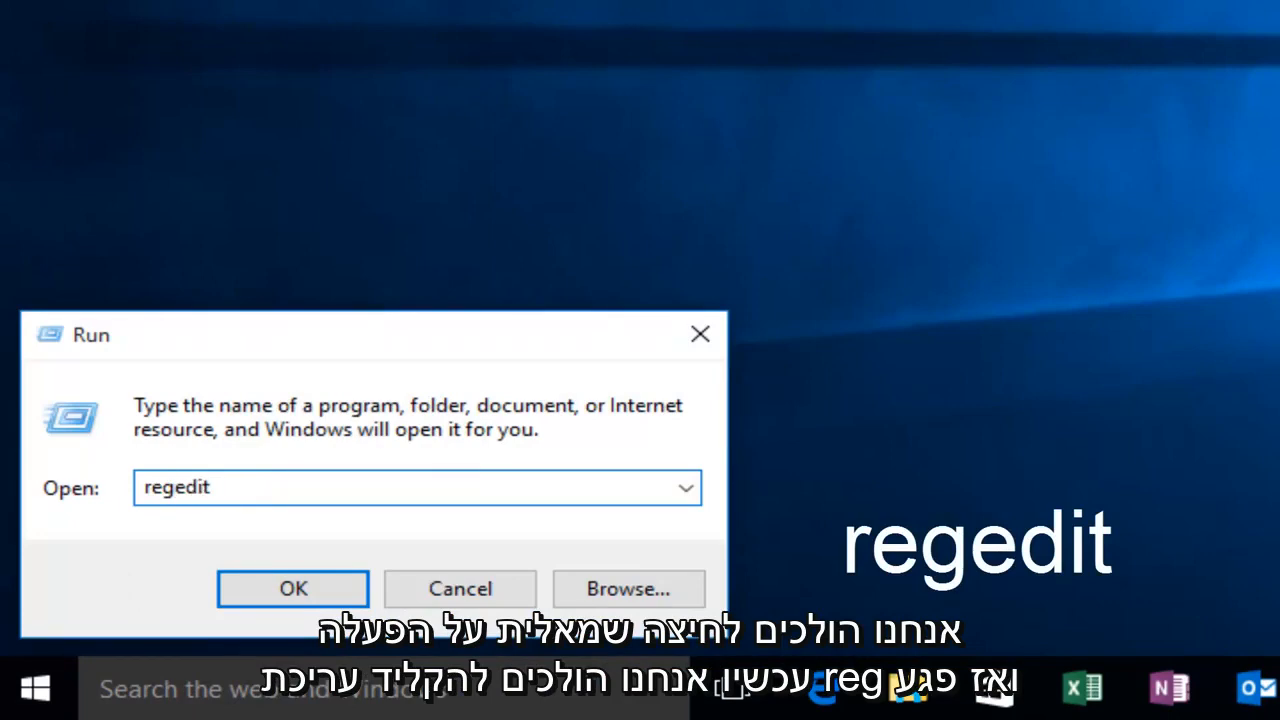
pyautogui.click(292, 588)
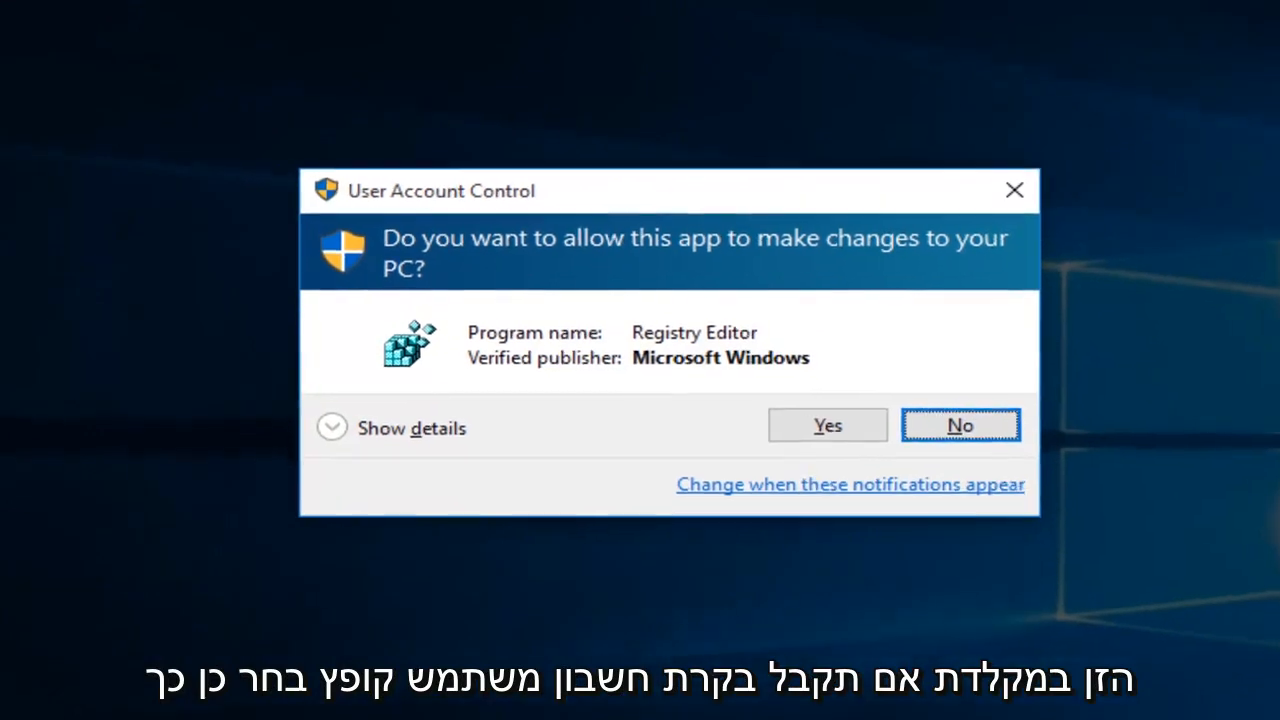
pyautogui.click(828, 424)
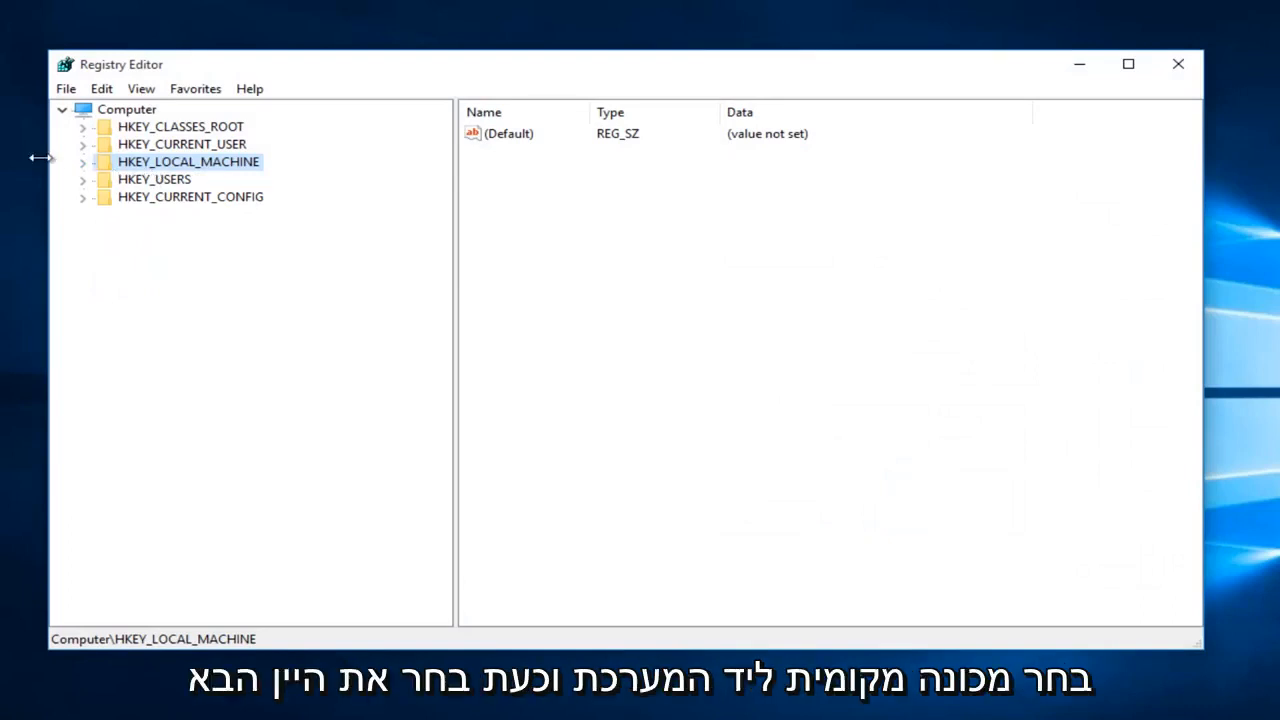
# Expand HKEY_LOCAL_MACHINE, SYSTEM, ControlSet001 and Control in the registry tree
pyautogui.click(84, 160)
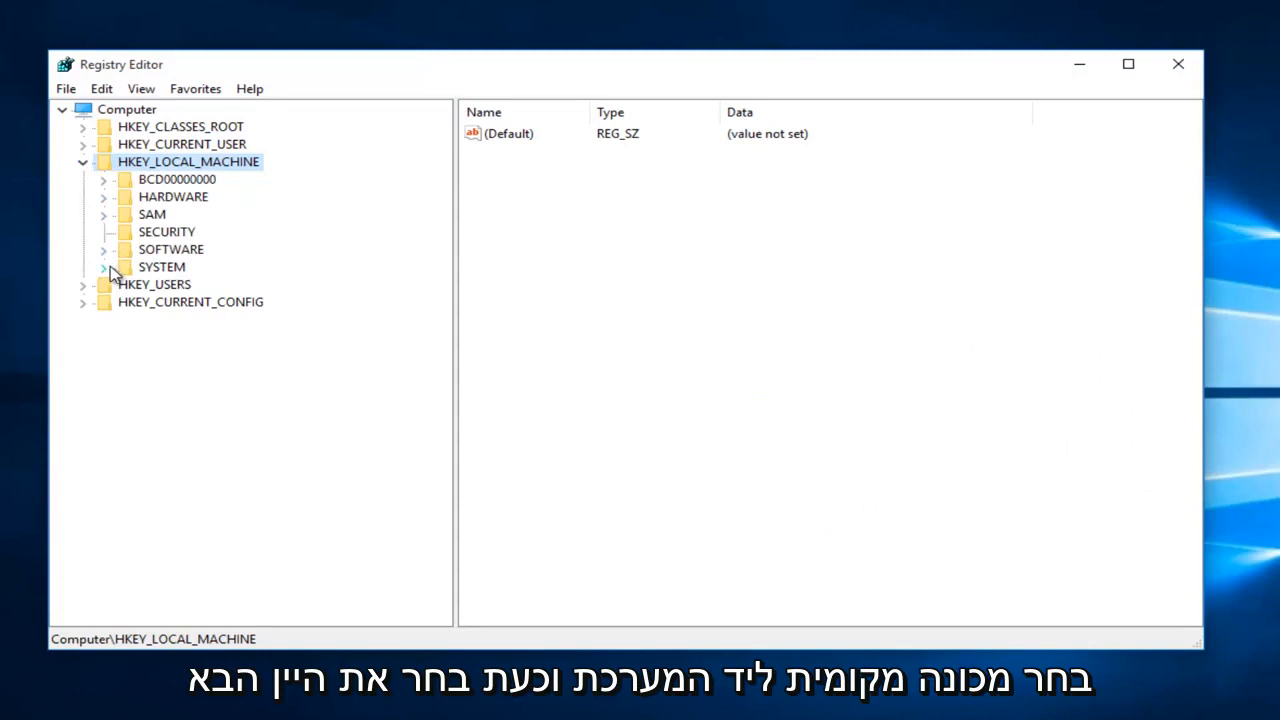
pyautogui.click(104, 268)
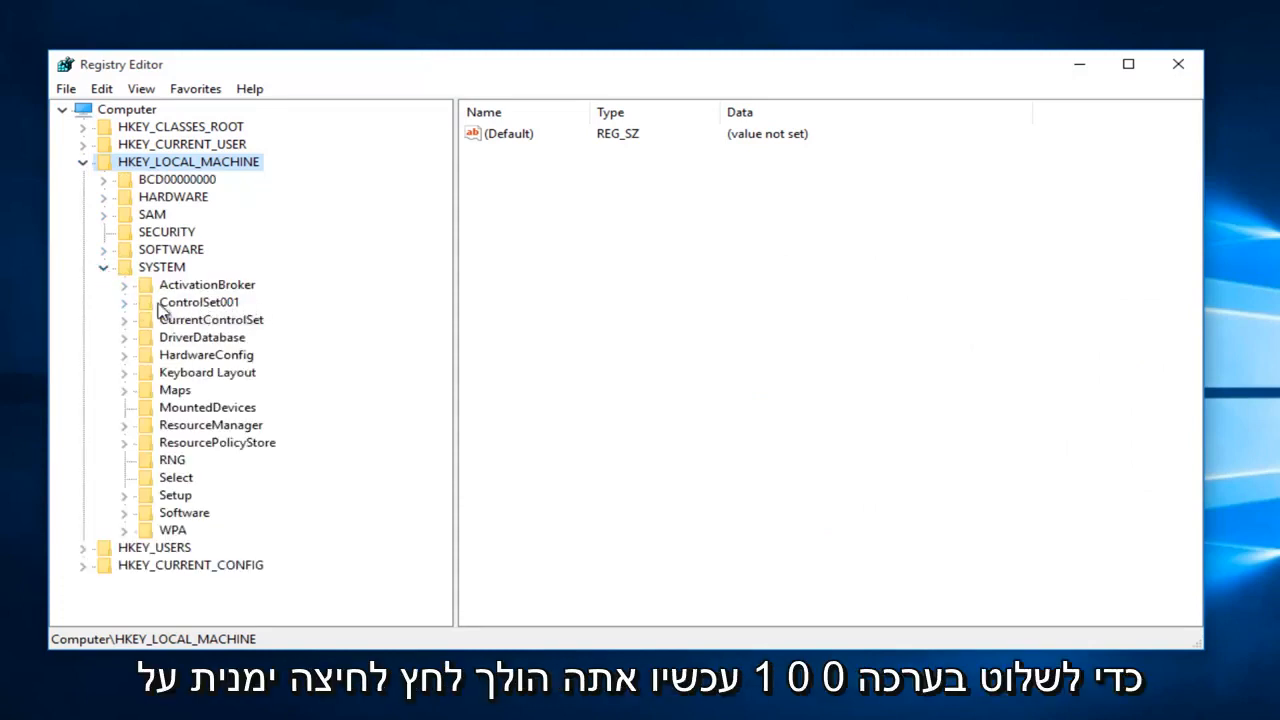
pyautogui.click(124, 302)
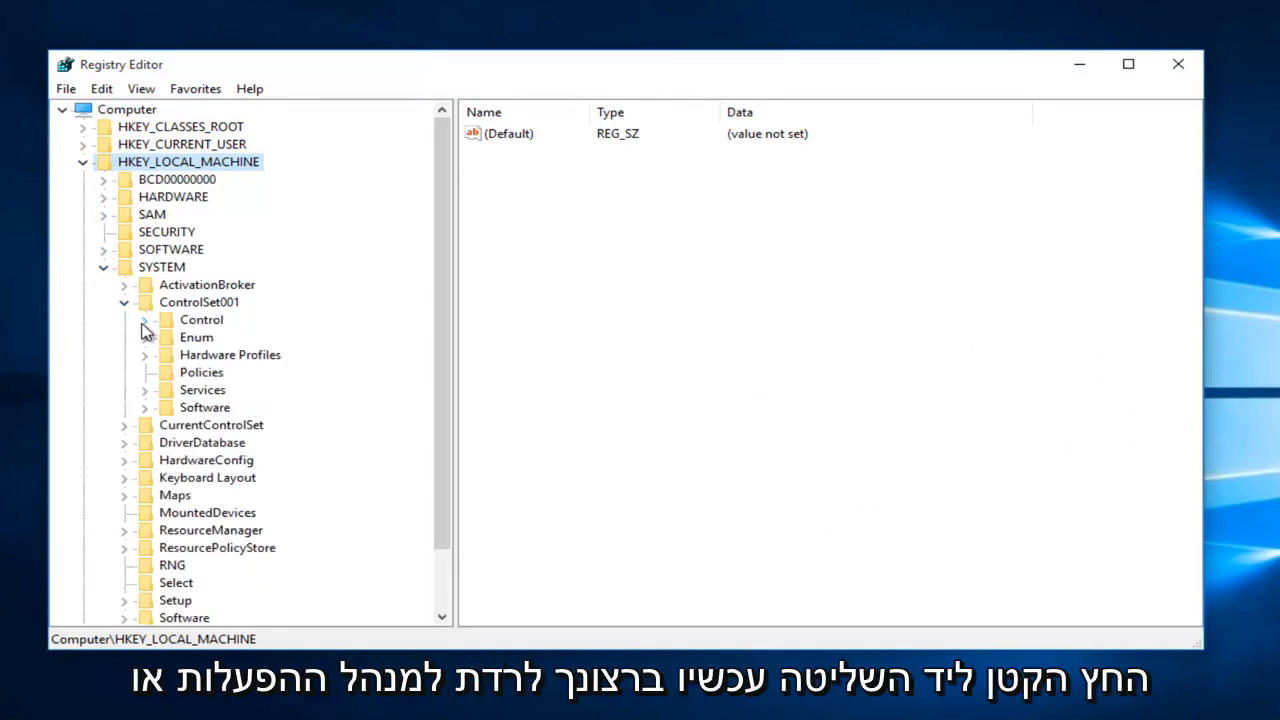
pyautogui.click(144, 320)
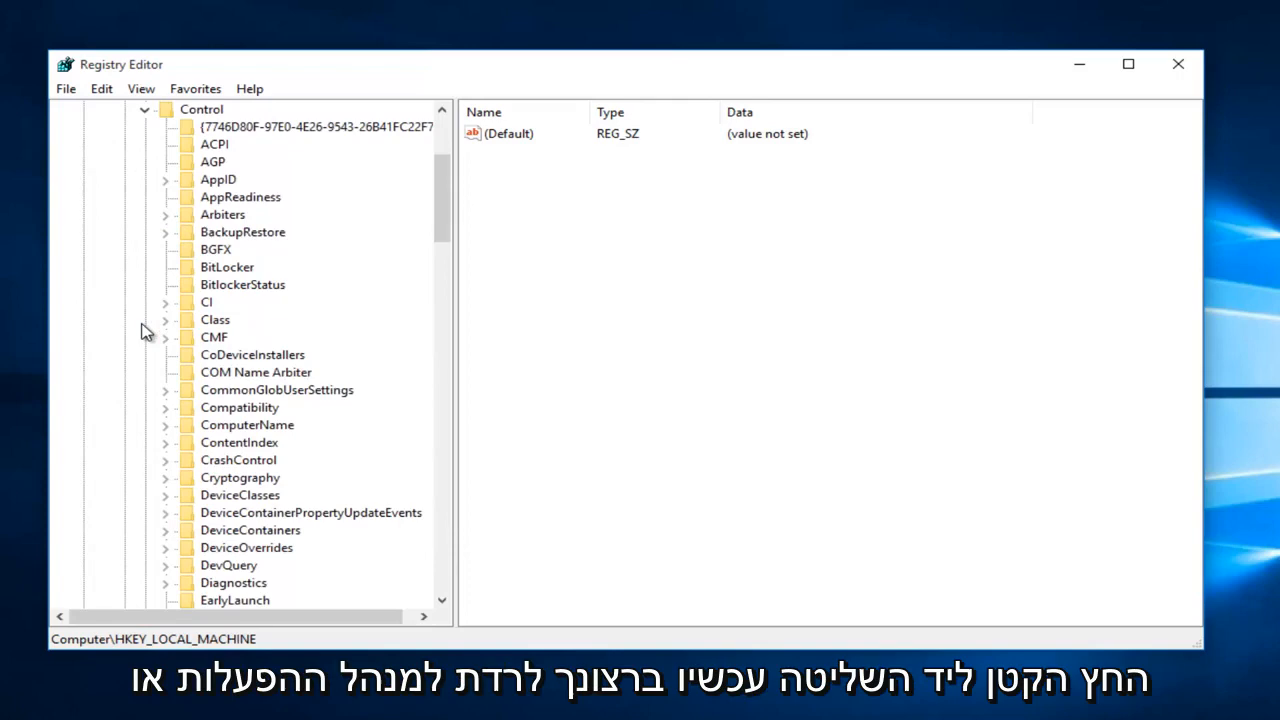
# Expand Session Manager and Memory Management, then select PrefetchParameters showing EnablePrefetcher = 3
pyautogui.scroll(-3)
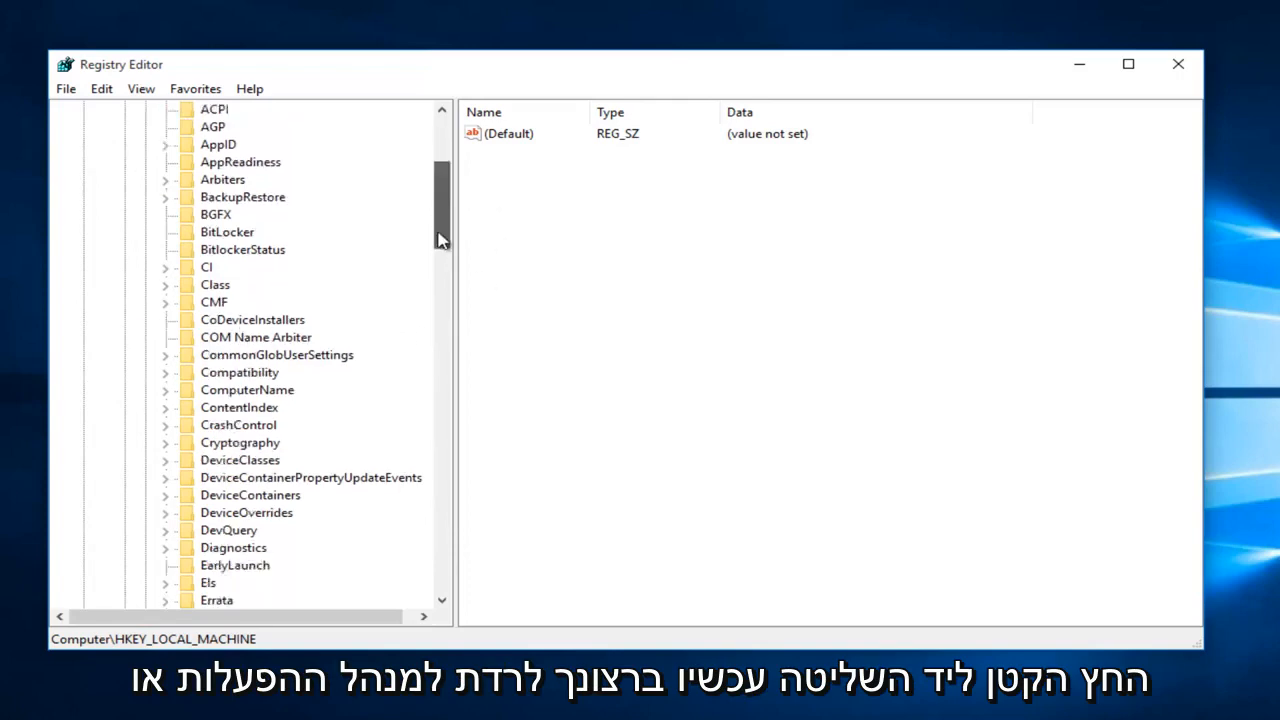
pyautogui.scroll(-3)
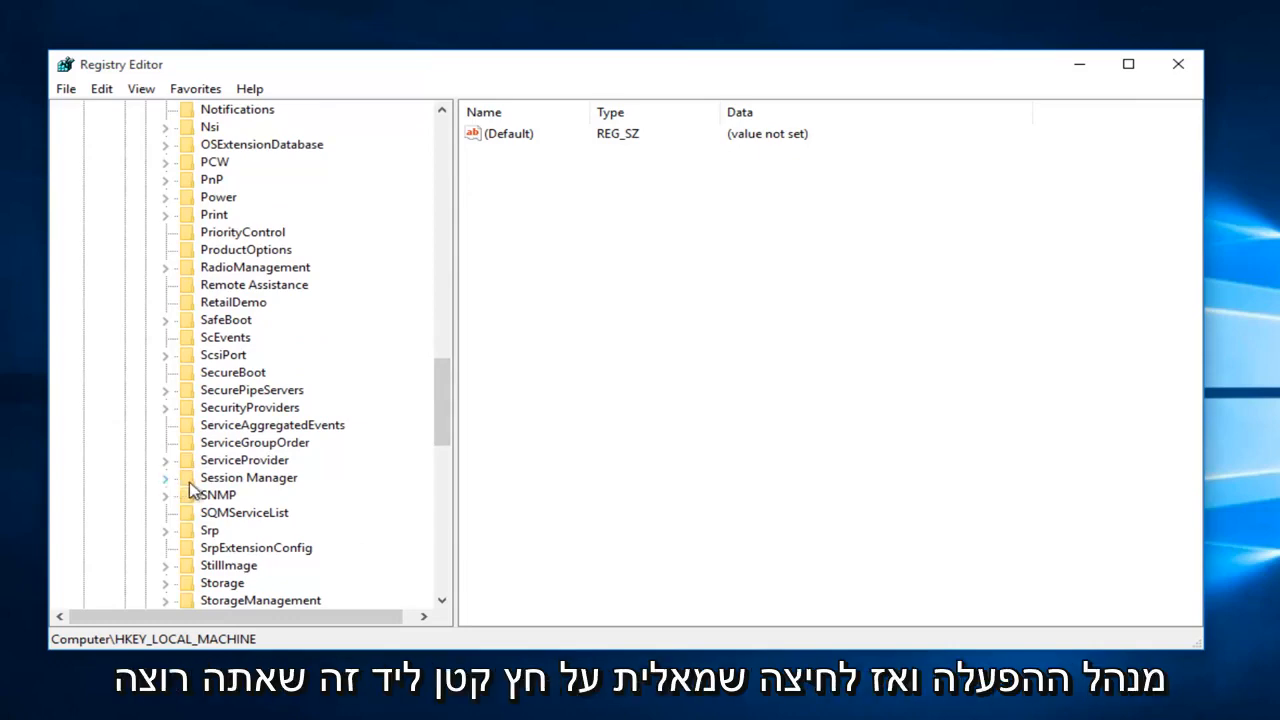
pyautogui.scroll(-3)
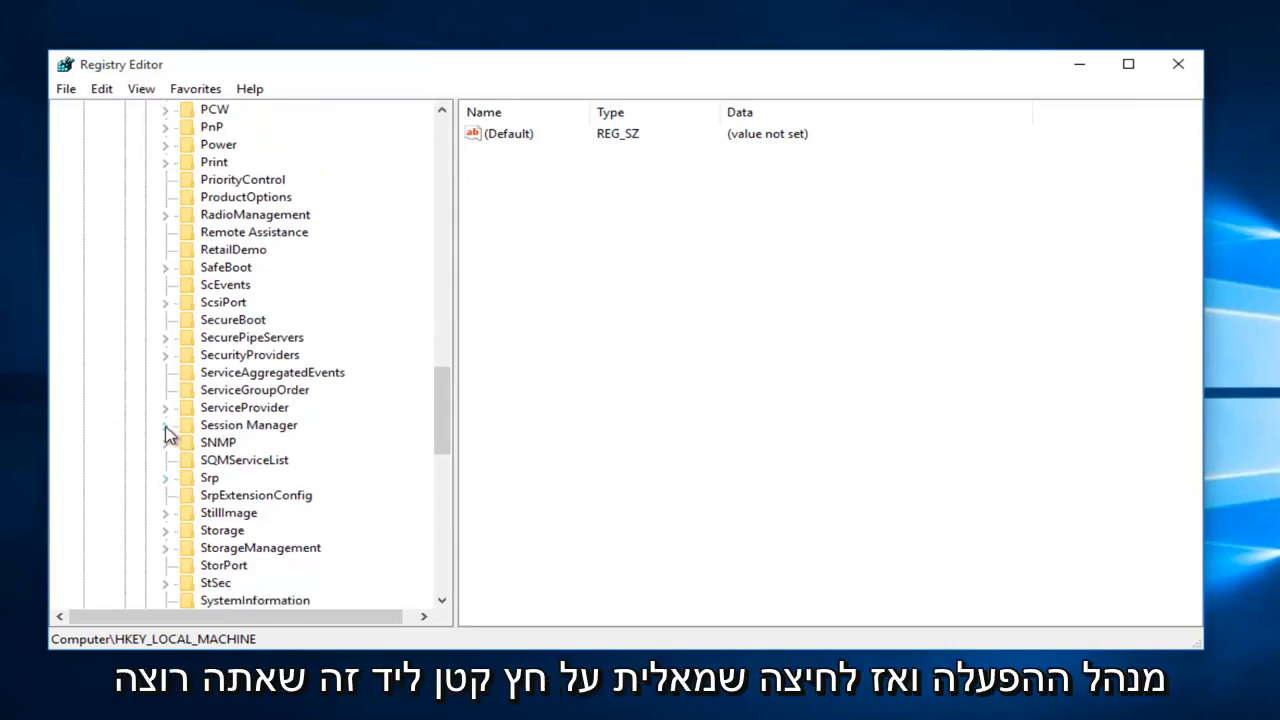
pyautogui.click(164, 424)
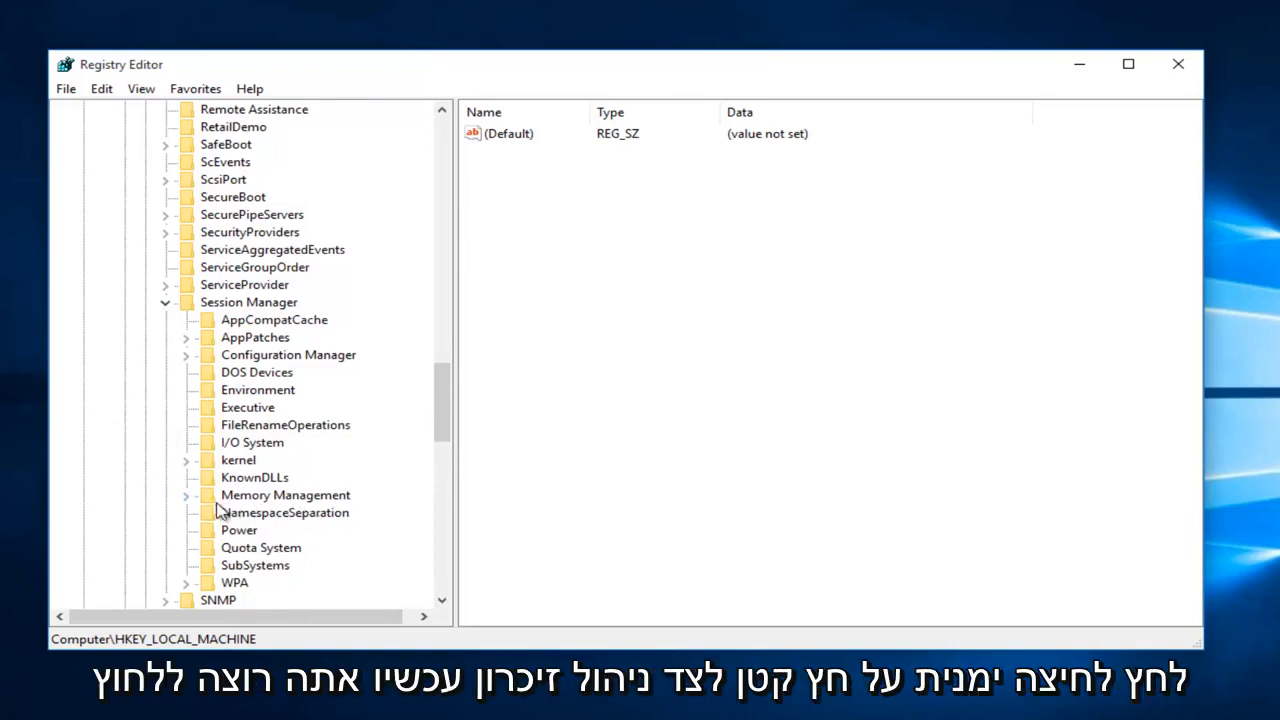
pyautogui.click(186, 496)
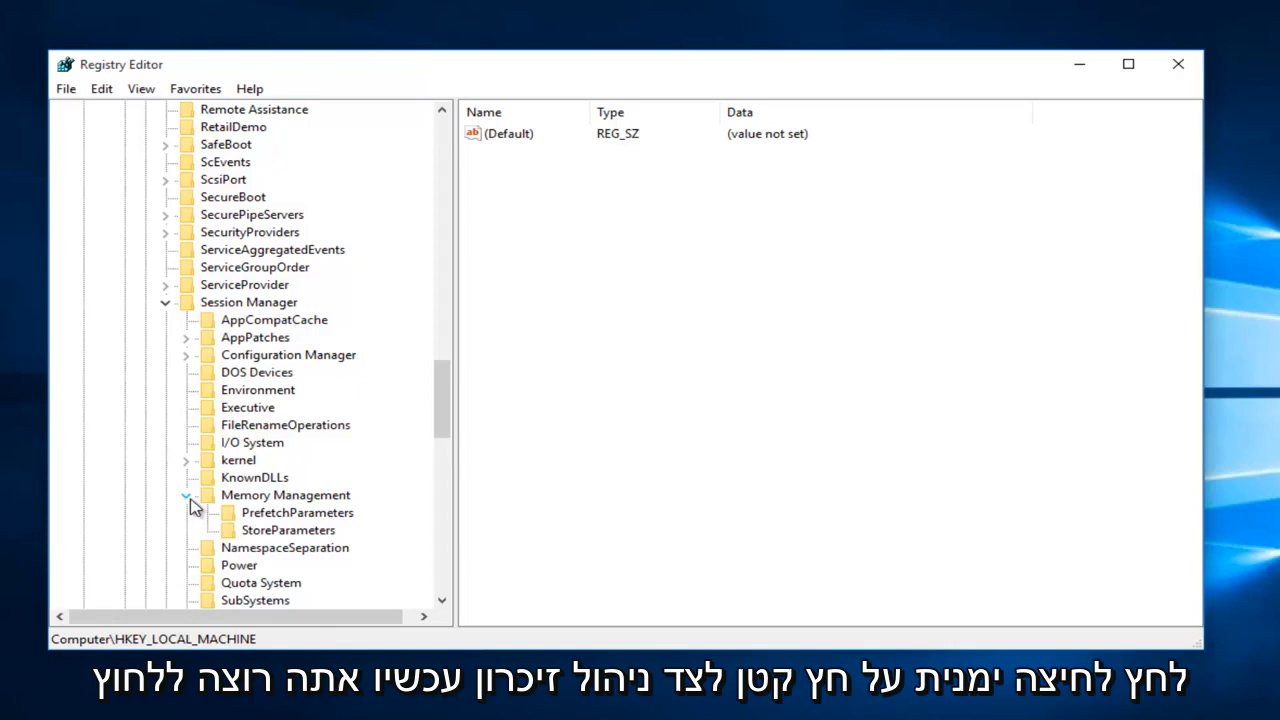
pyautogui.click(296, 512)
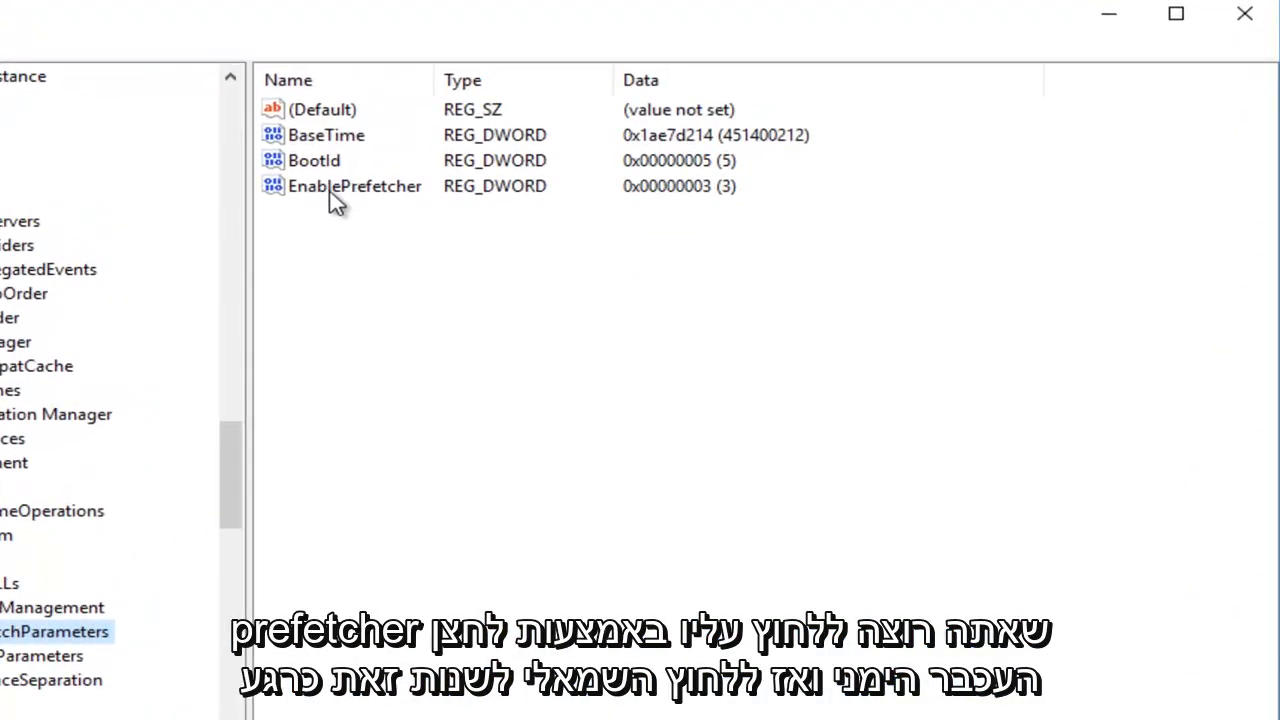
# Modify the EnablePrefetcher value from 3 to 0 and confirm it
pyautogui.rightClick(356, 186)
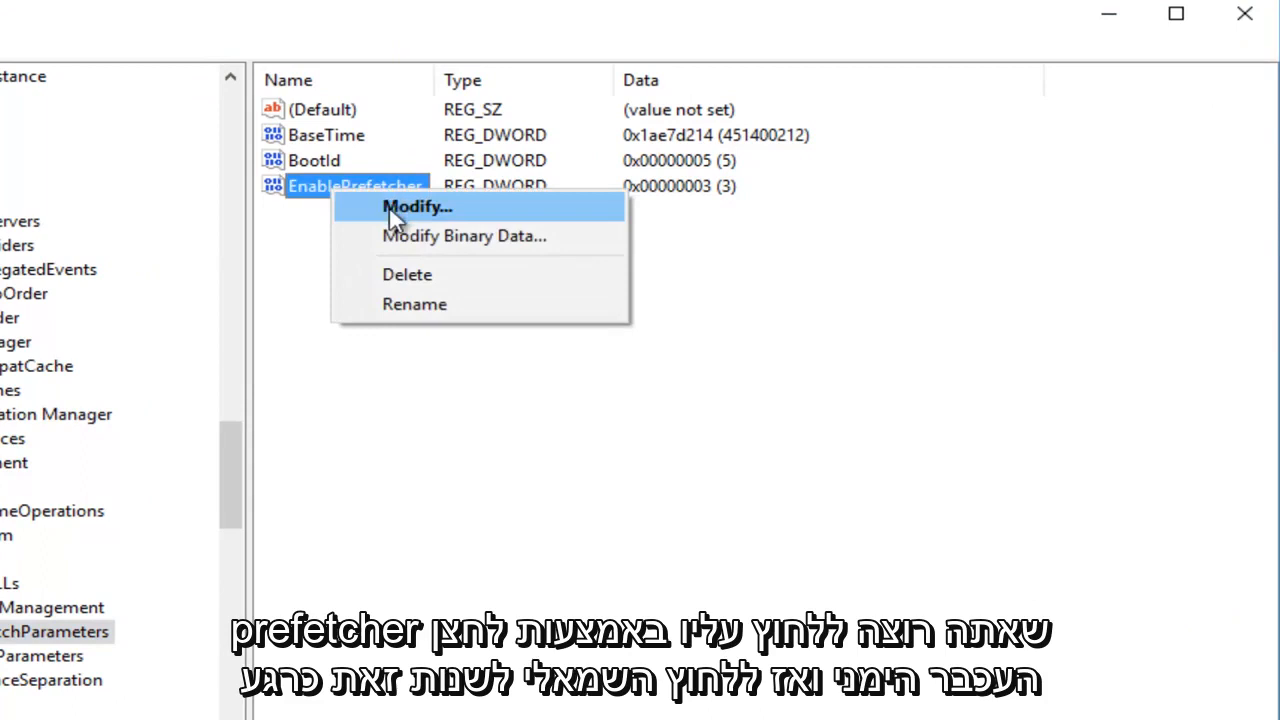
pyautogui.click(416, 206)
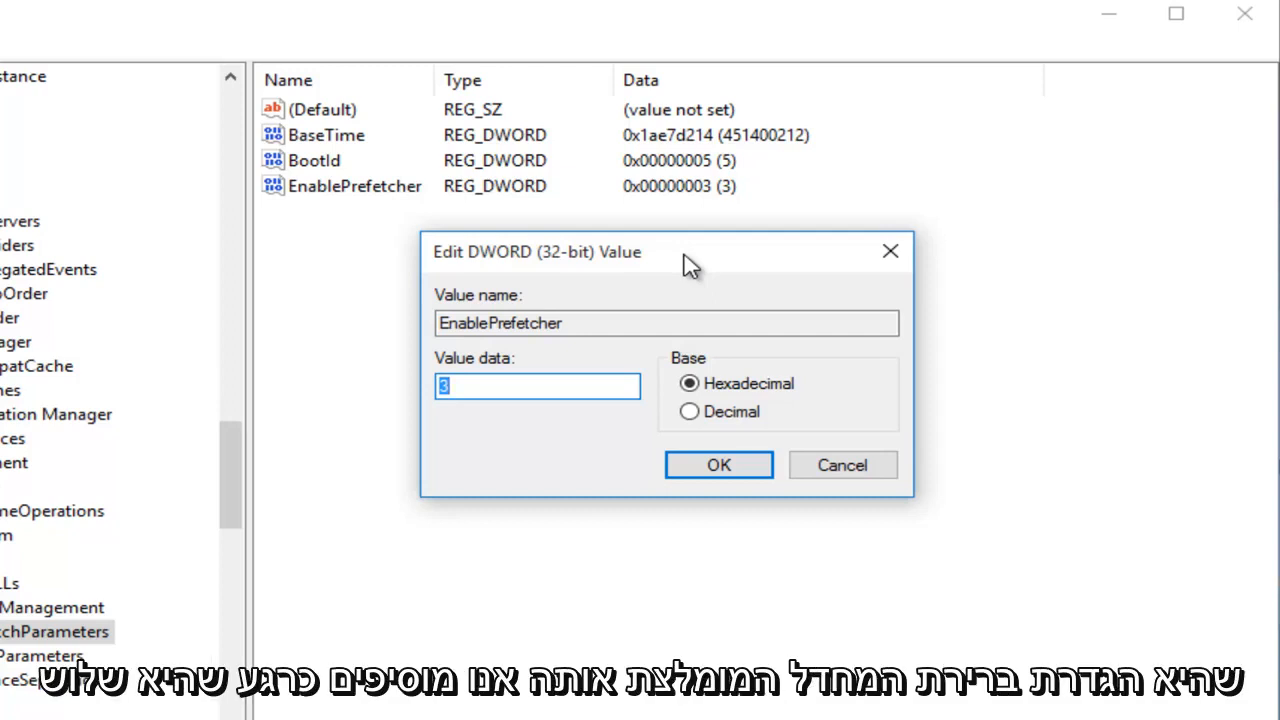
pyautogui.write('0')
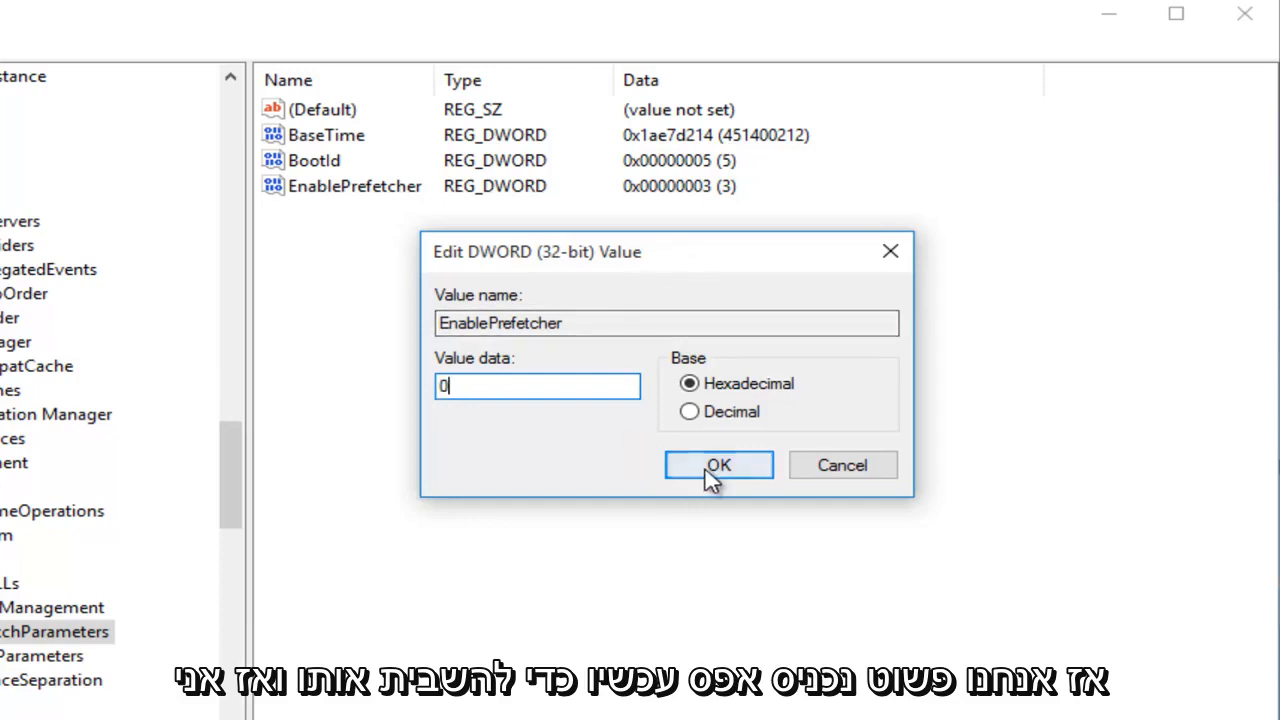
pyautogui.click(718, 464)
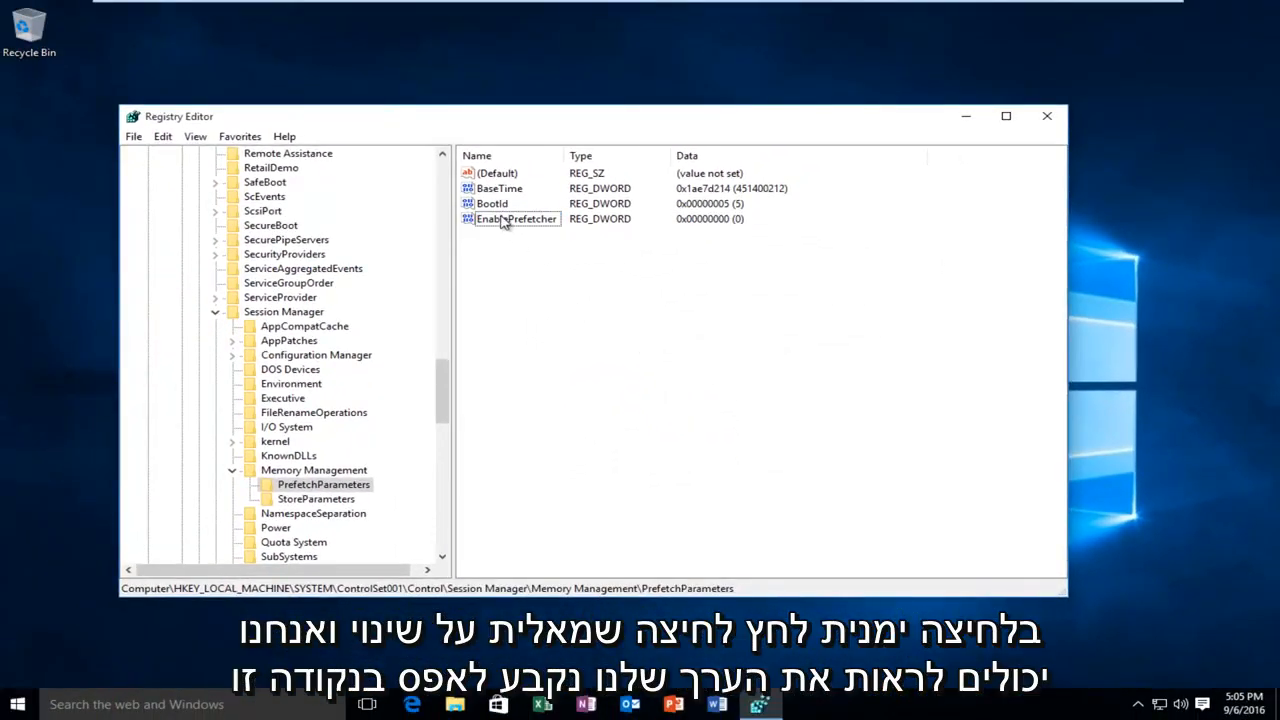
pyautogui.doubleClick(516, 218)
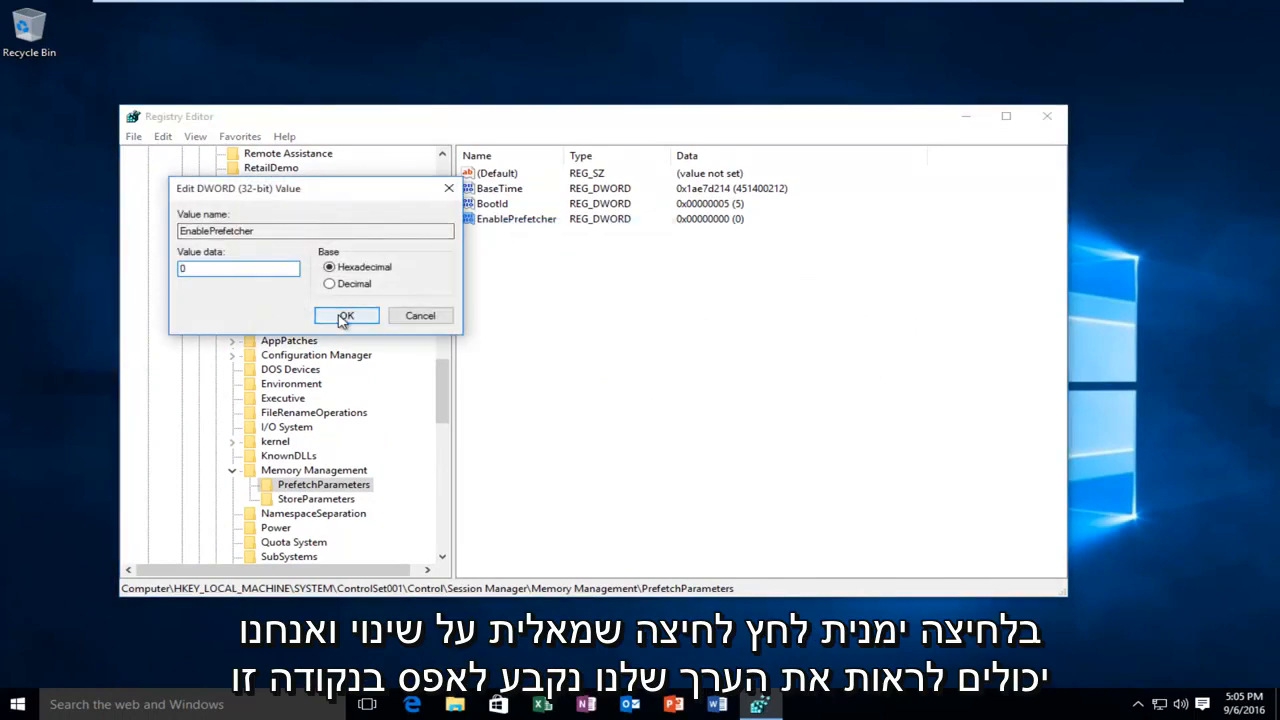
pyautogui.click(344, 316)
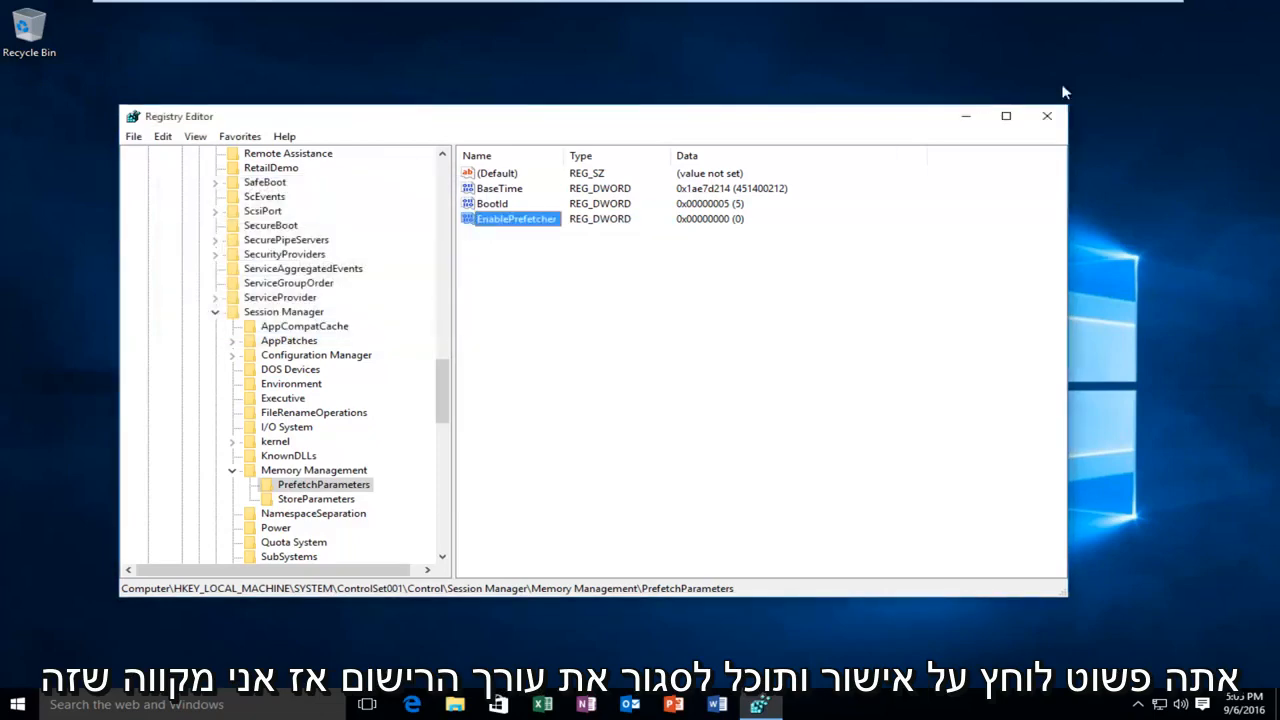
# Close the Registry Editor, leaving the desktop showing
pyautogui.click(1048, 116)
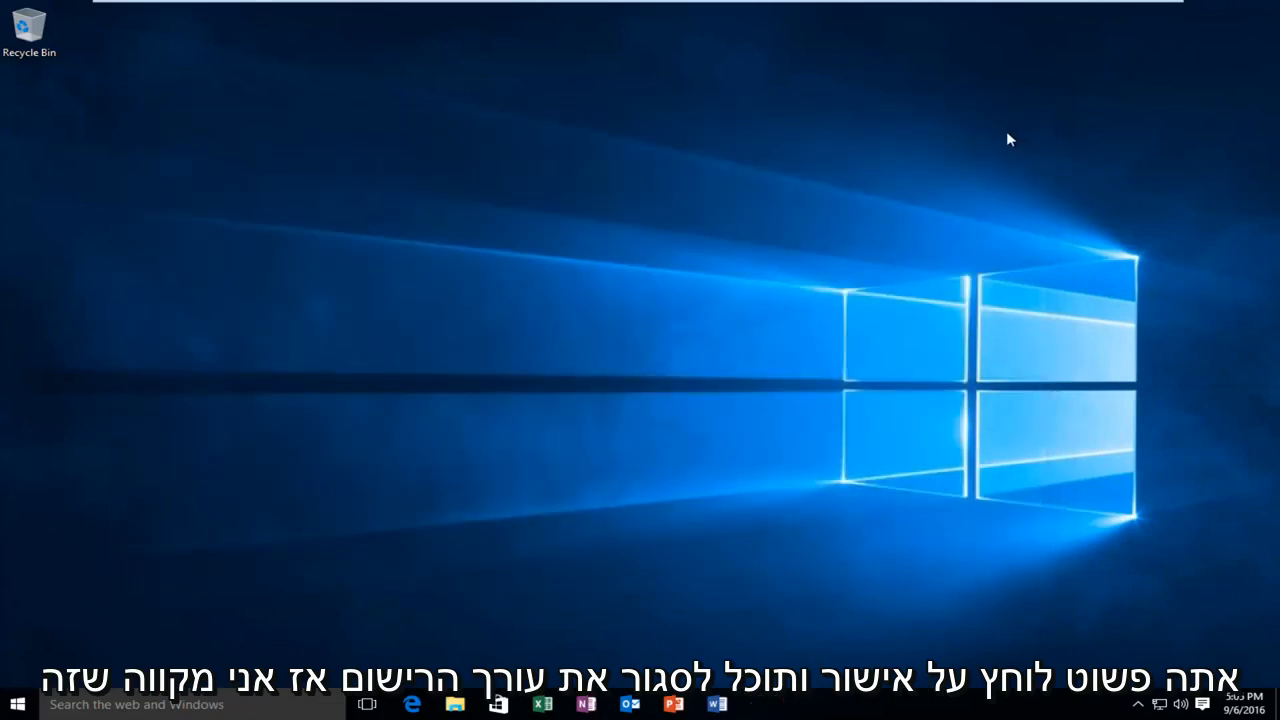
pyautogui.moveTo(968, 152)
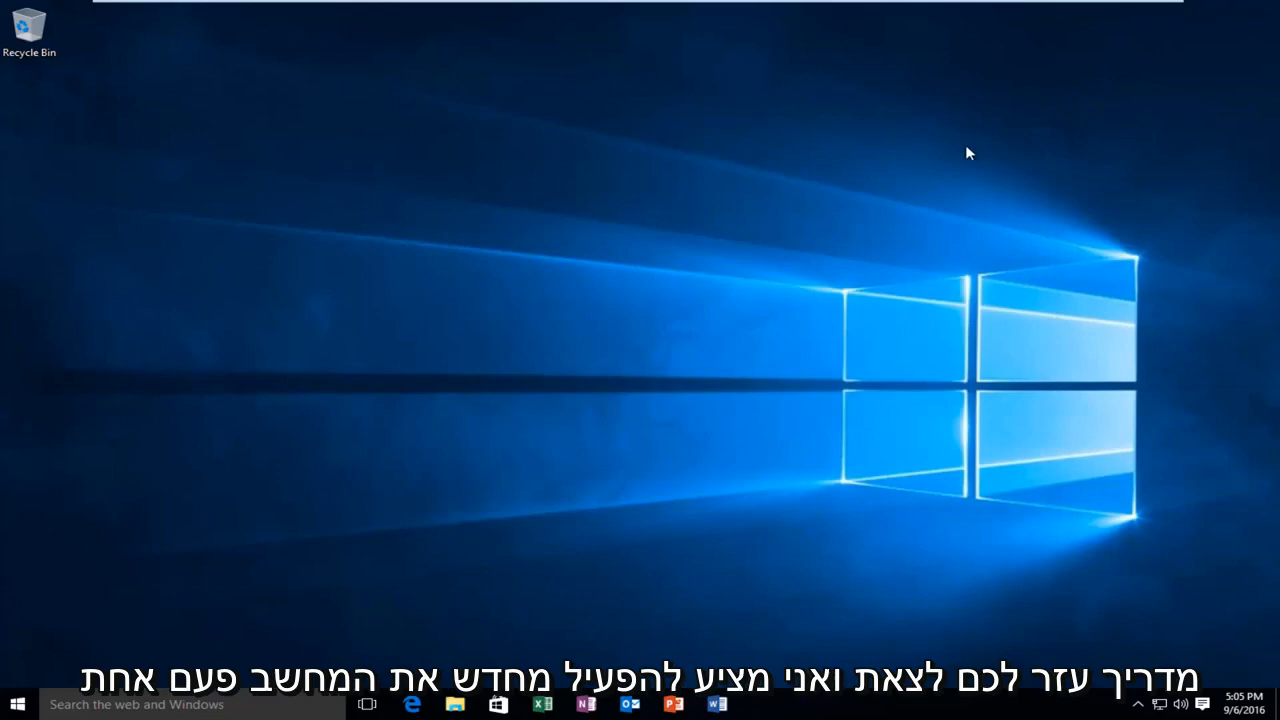
pyautogui.moveTo(980, 144)
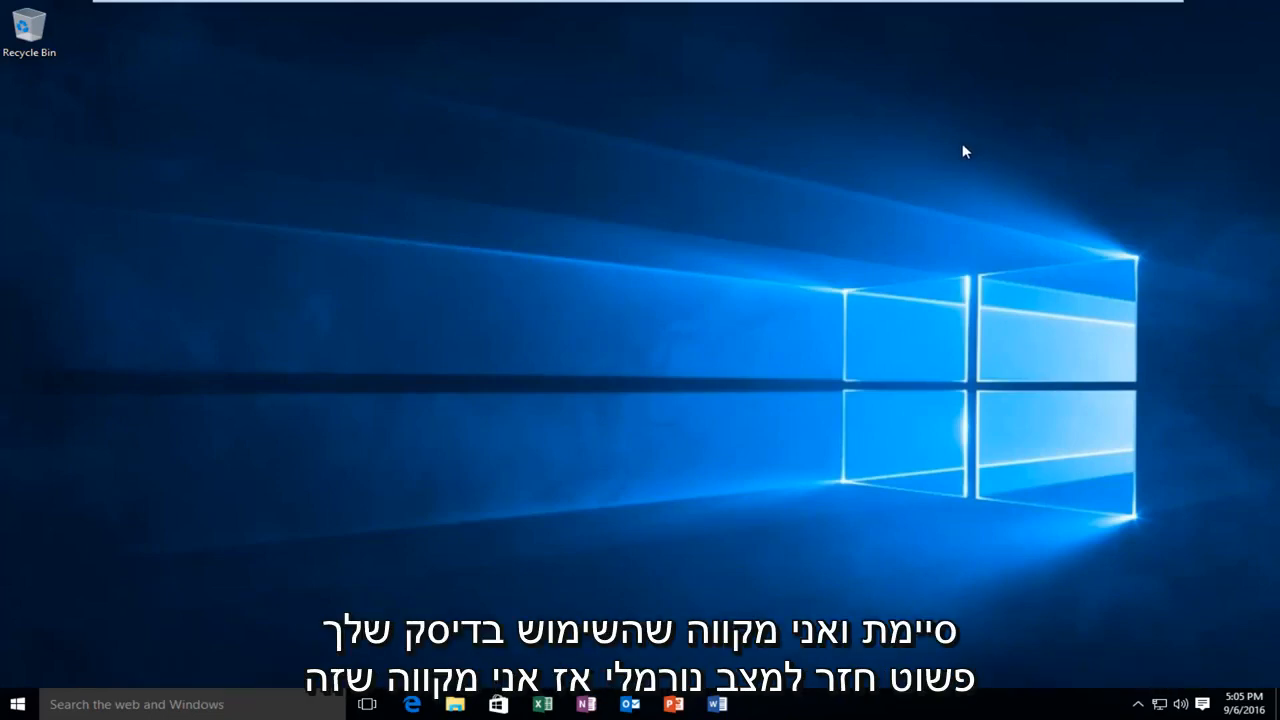
pyautogui.moveTo(558, 336)
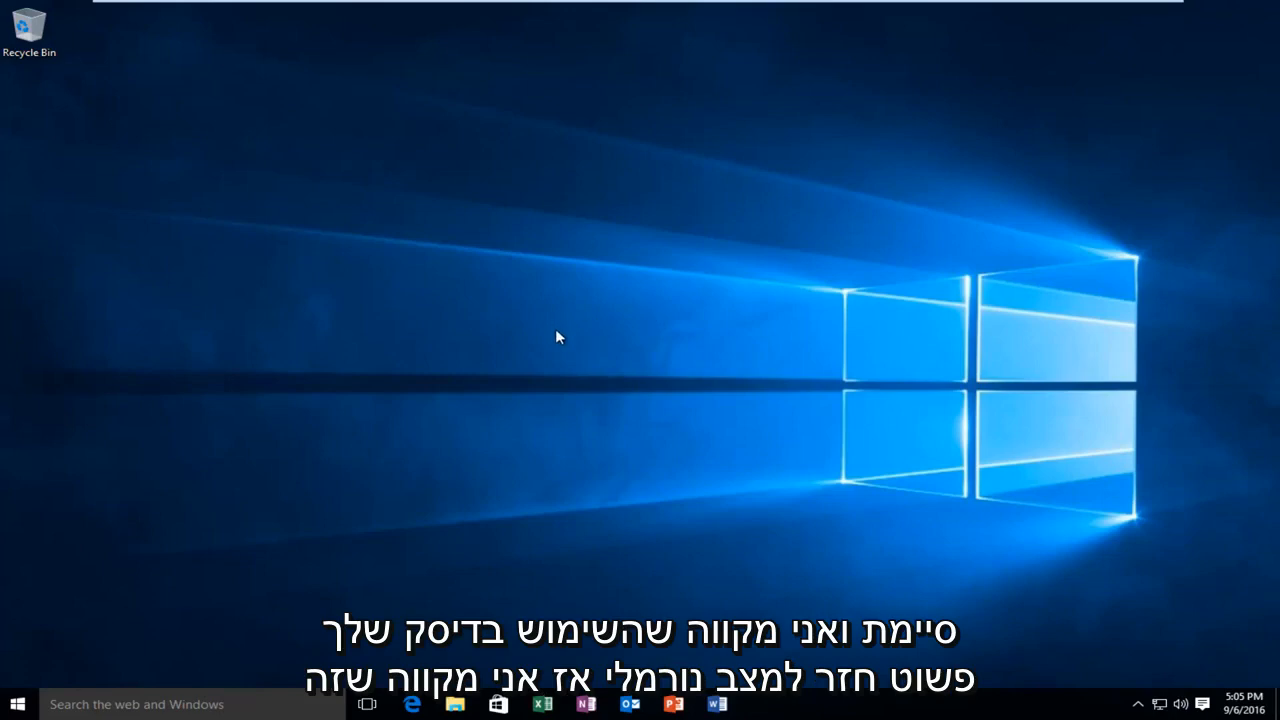